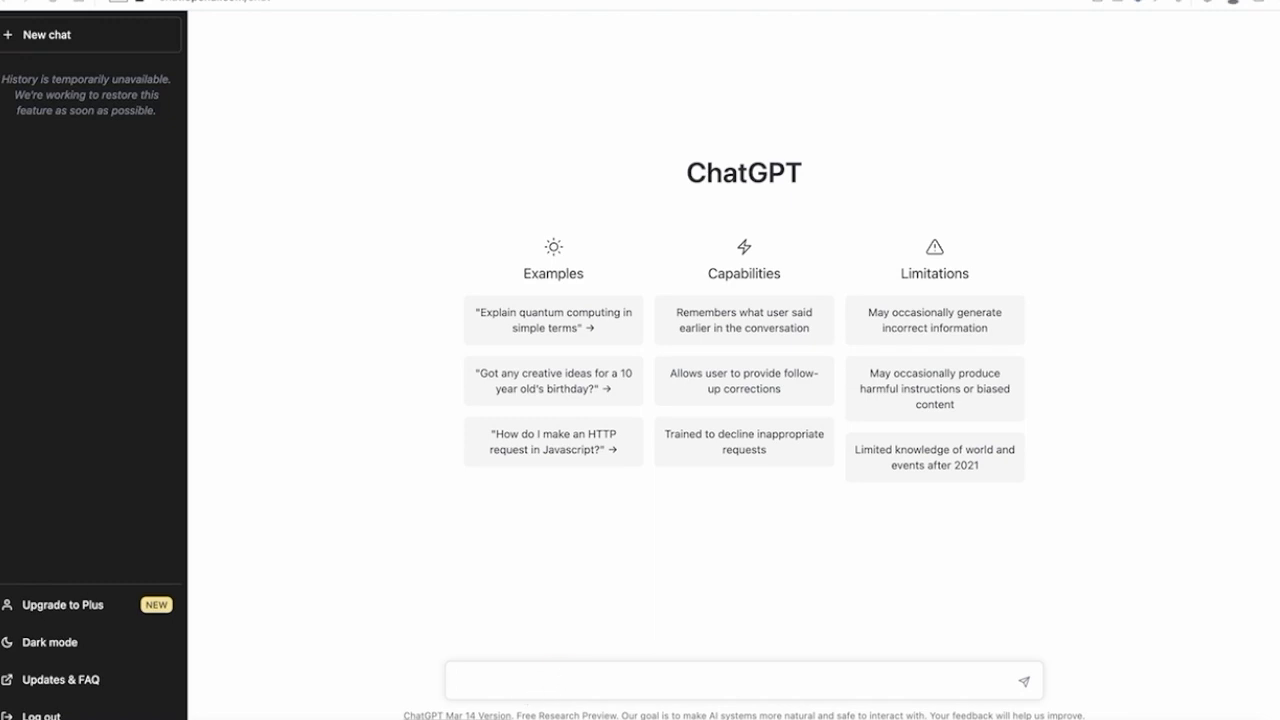
Step: Send ChatGPT a request to find a research paper comparing steel and aluminium structures
type("find a")
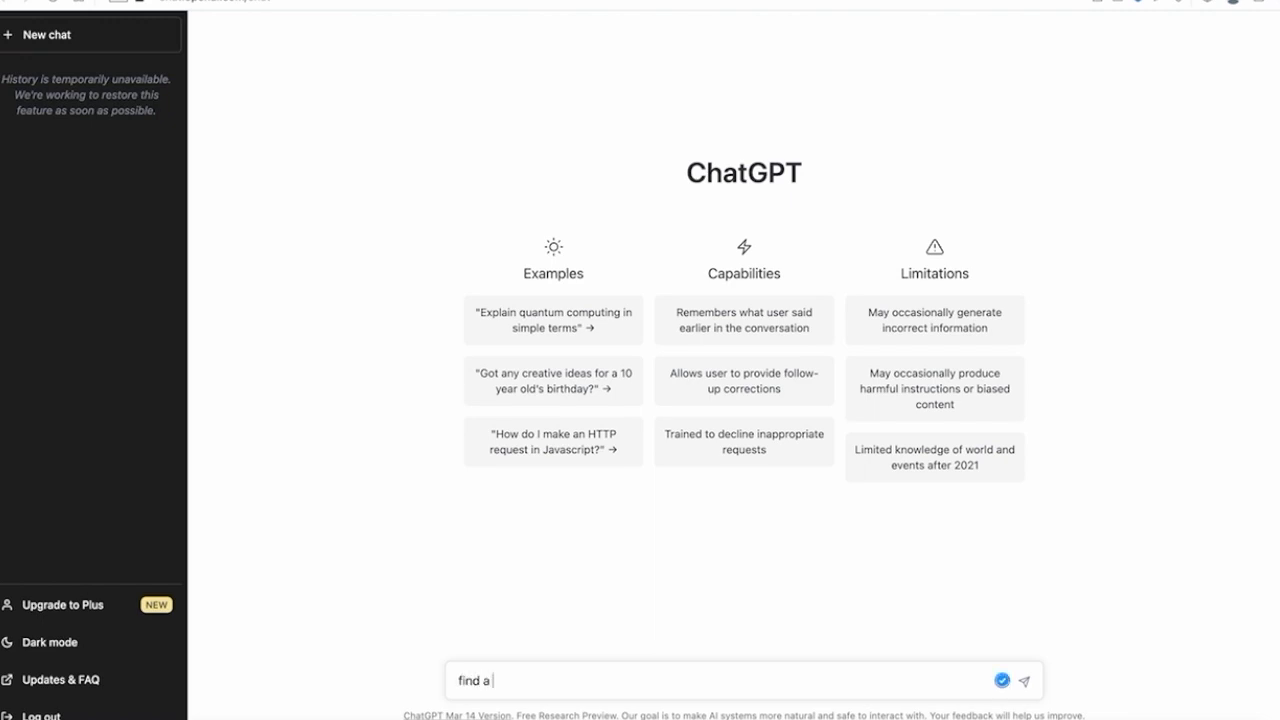
type("resear")
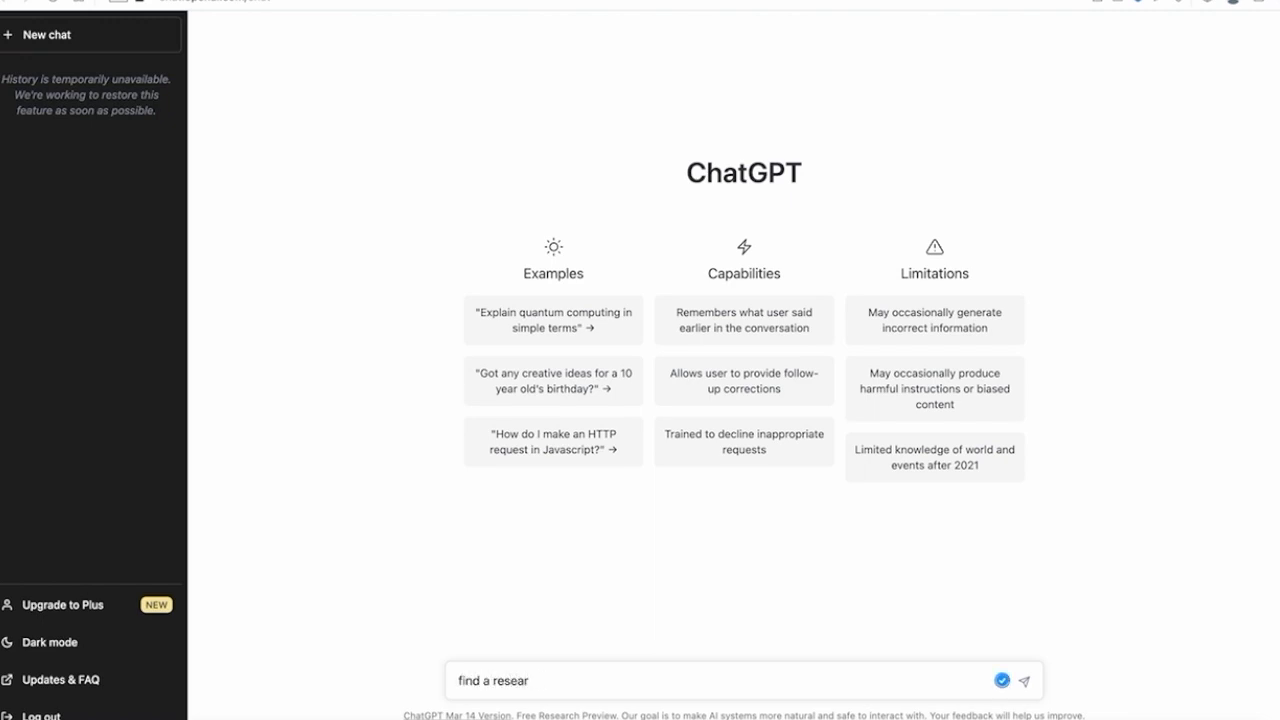
type("ch paper about")
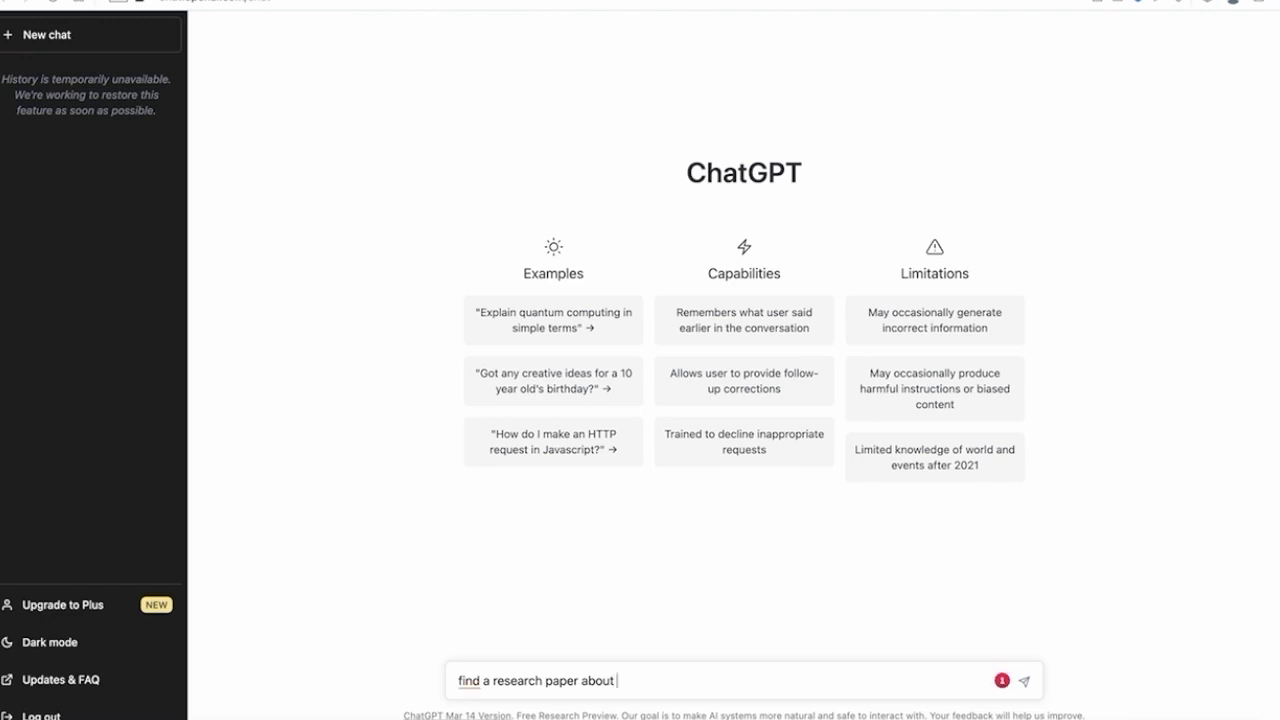
type("comparing")
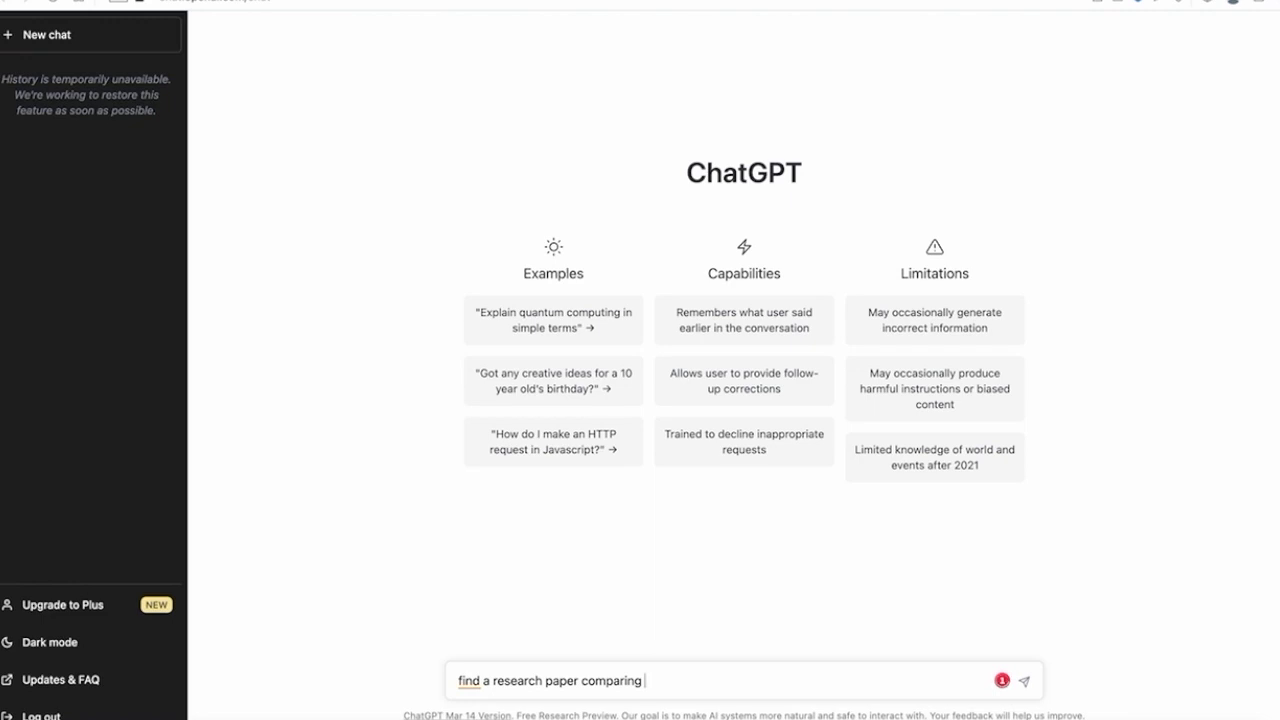
type("steel and aluminium structures")
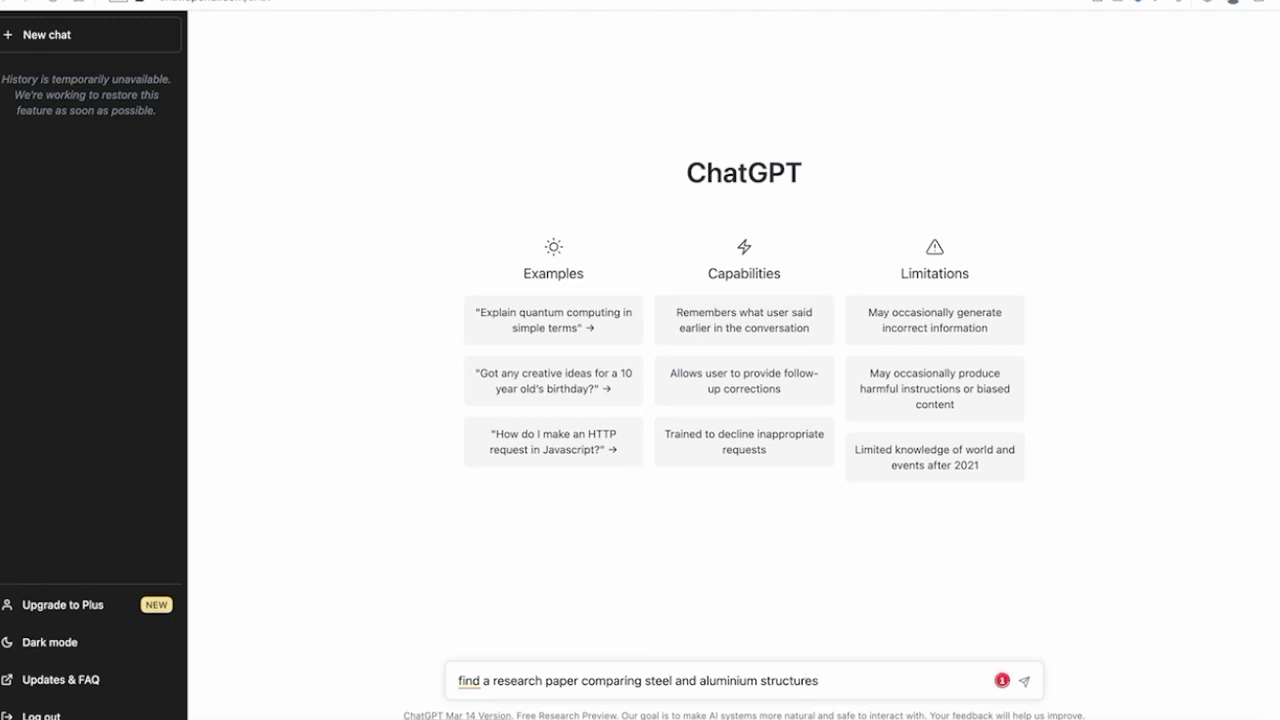
left_click(1024, 680)
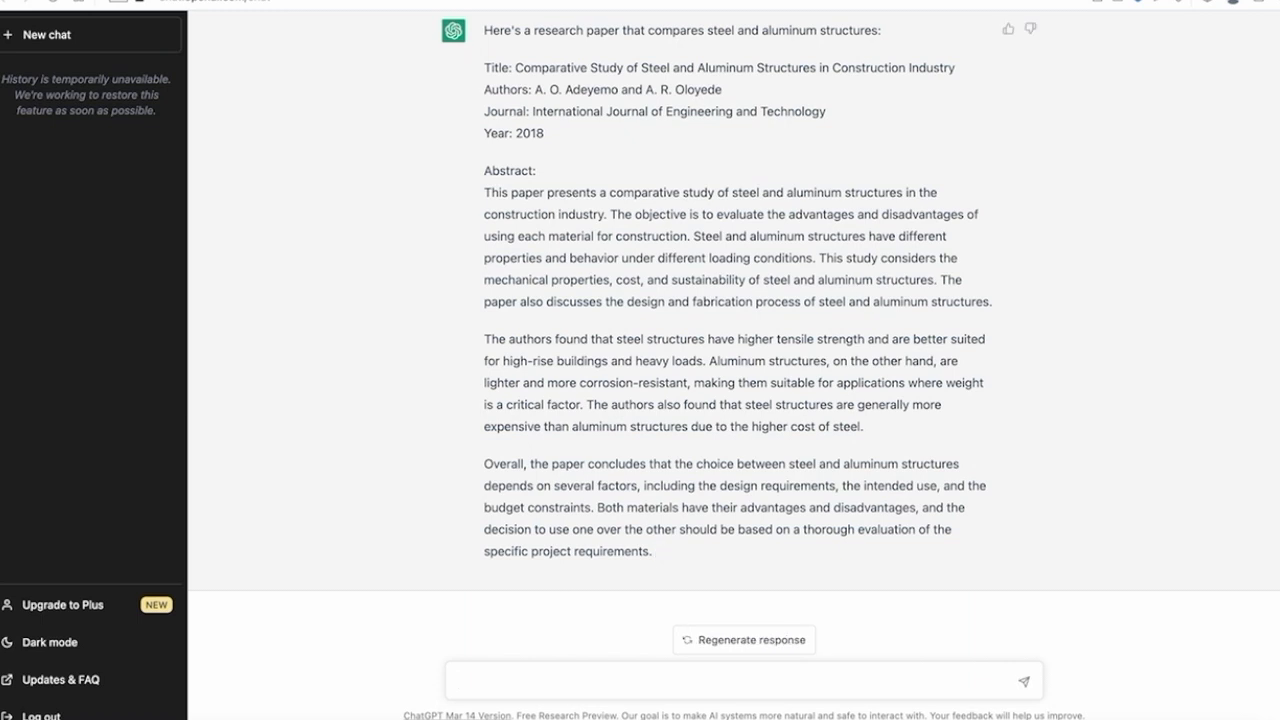
mouse_move(553, 233)
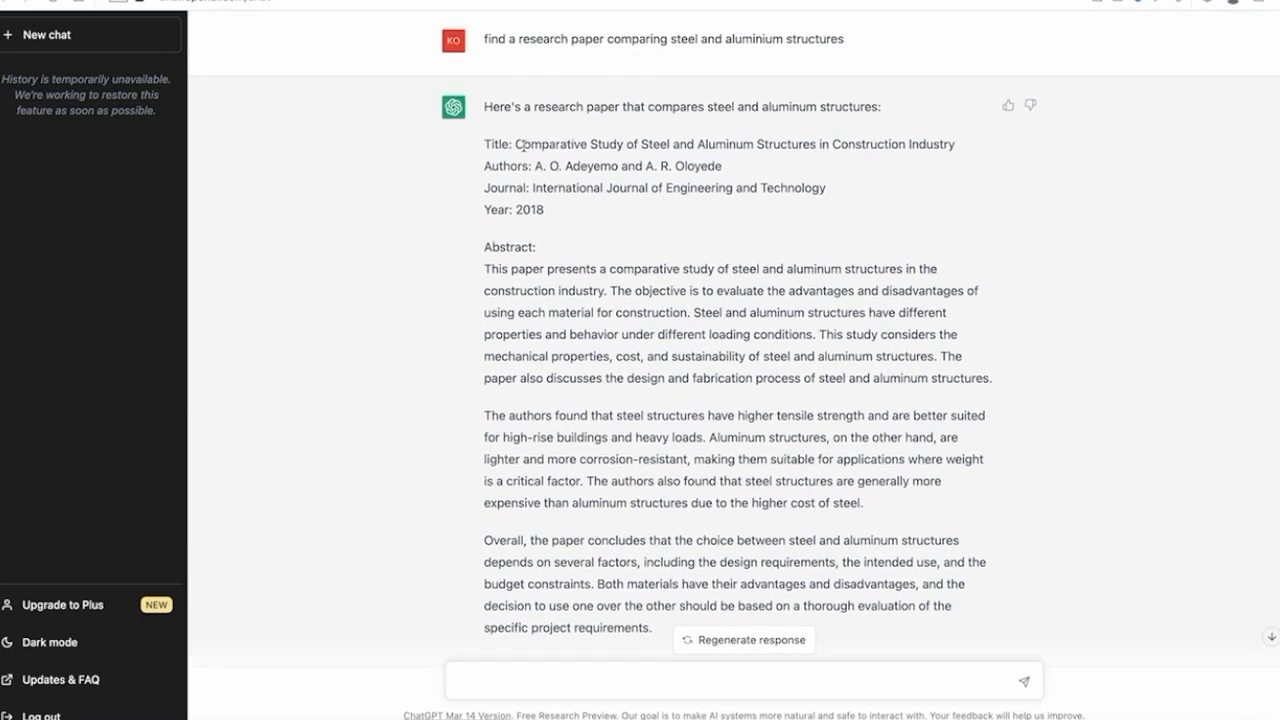
Step: Search Google for the copied title 'Comparative Study of Steel and Aluminum Structures in Construction Industry'
left_click_drag(516, 144, 950, 144)
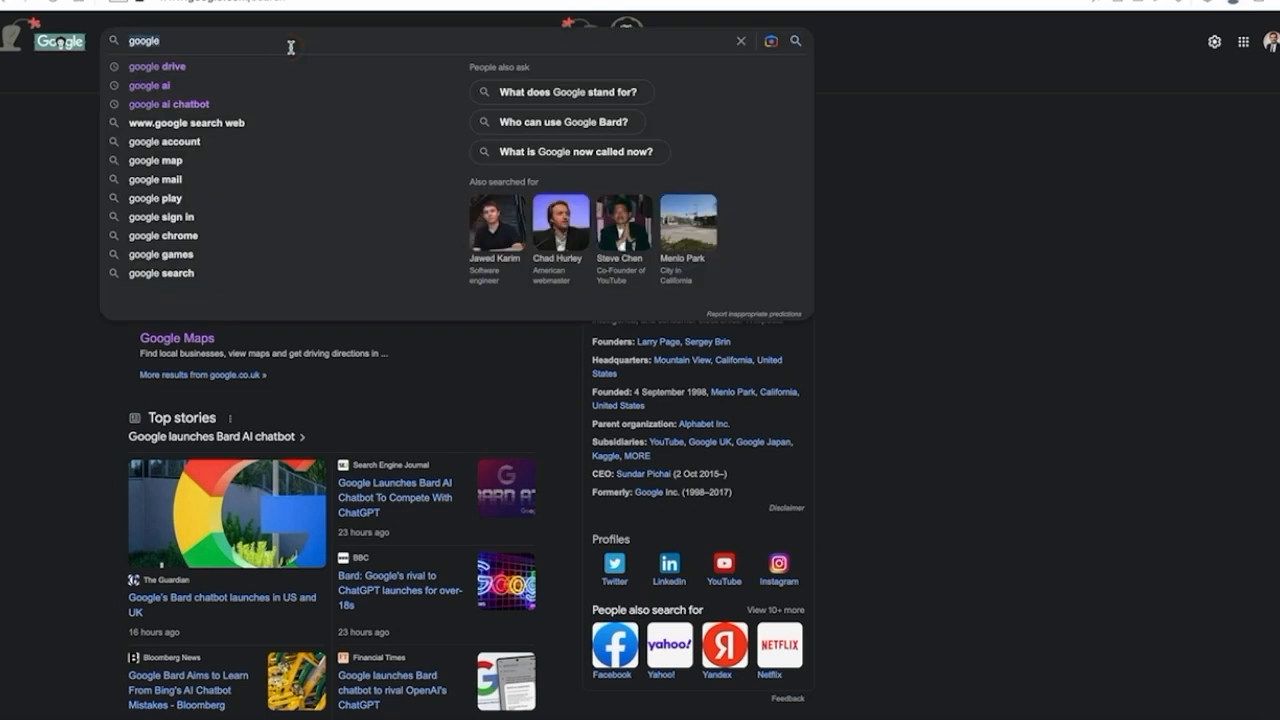
type("Comparative Study of Steel and Aluminum Structures in Construction Industry")
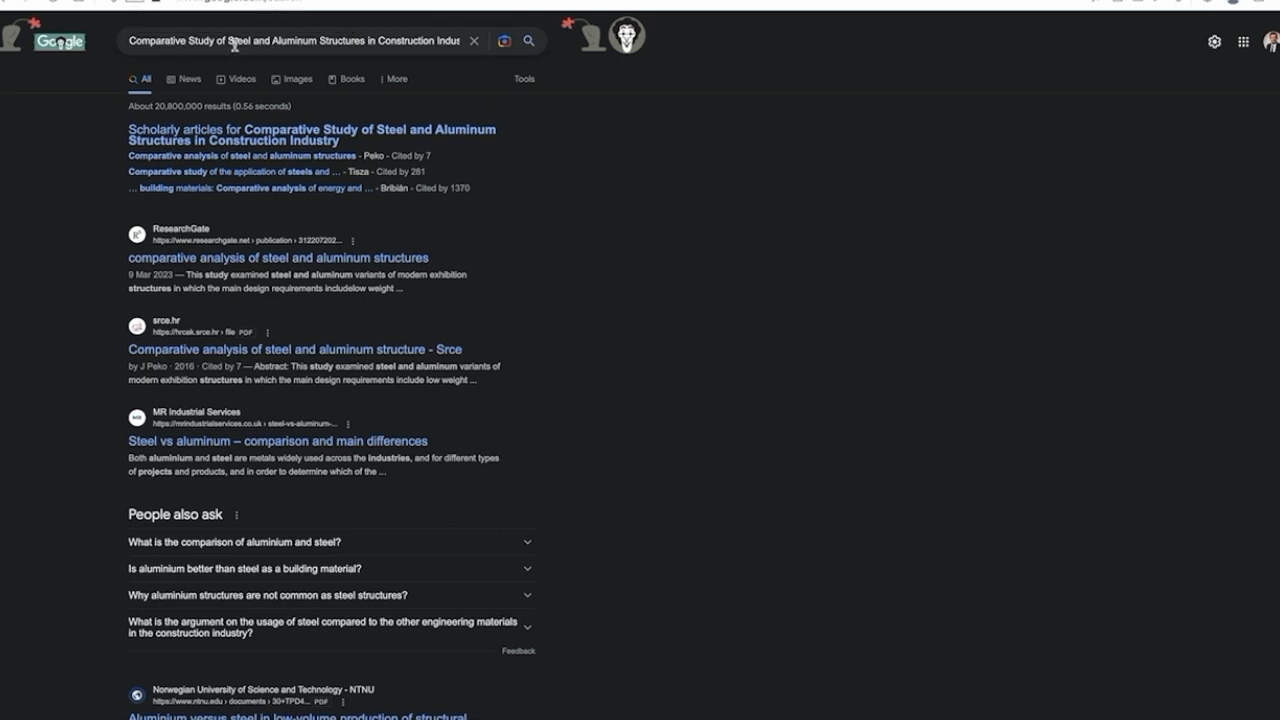
mouse_move(452, 74)
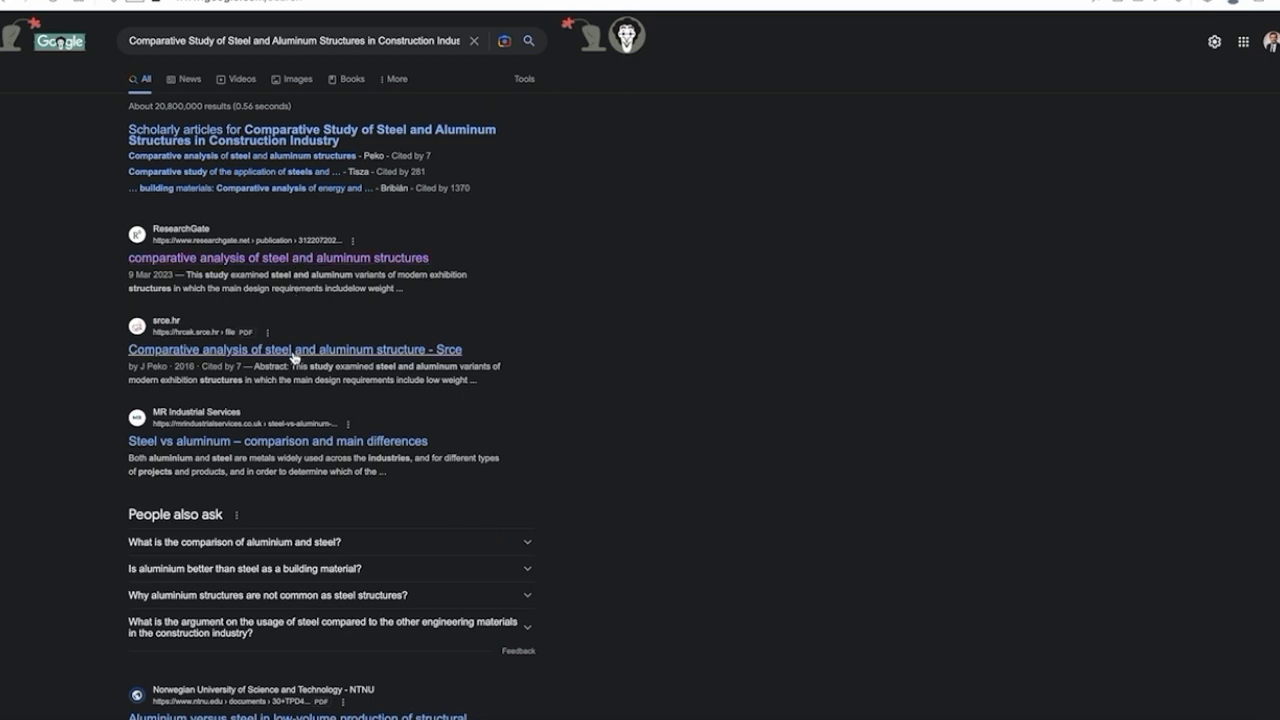
Step: Open the srce.hr comparative analysis PDF result and scroll through the listings
left_click(294, 349)
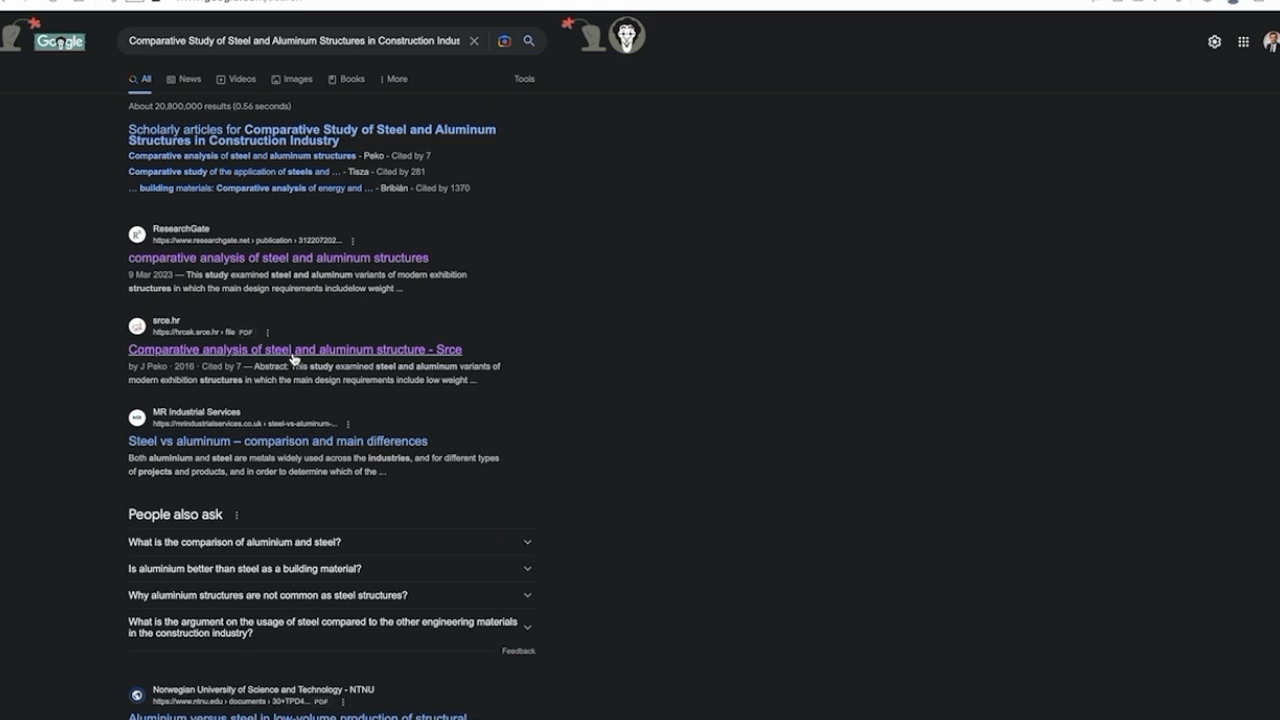
scroll("down", 3)
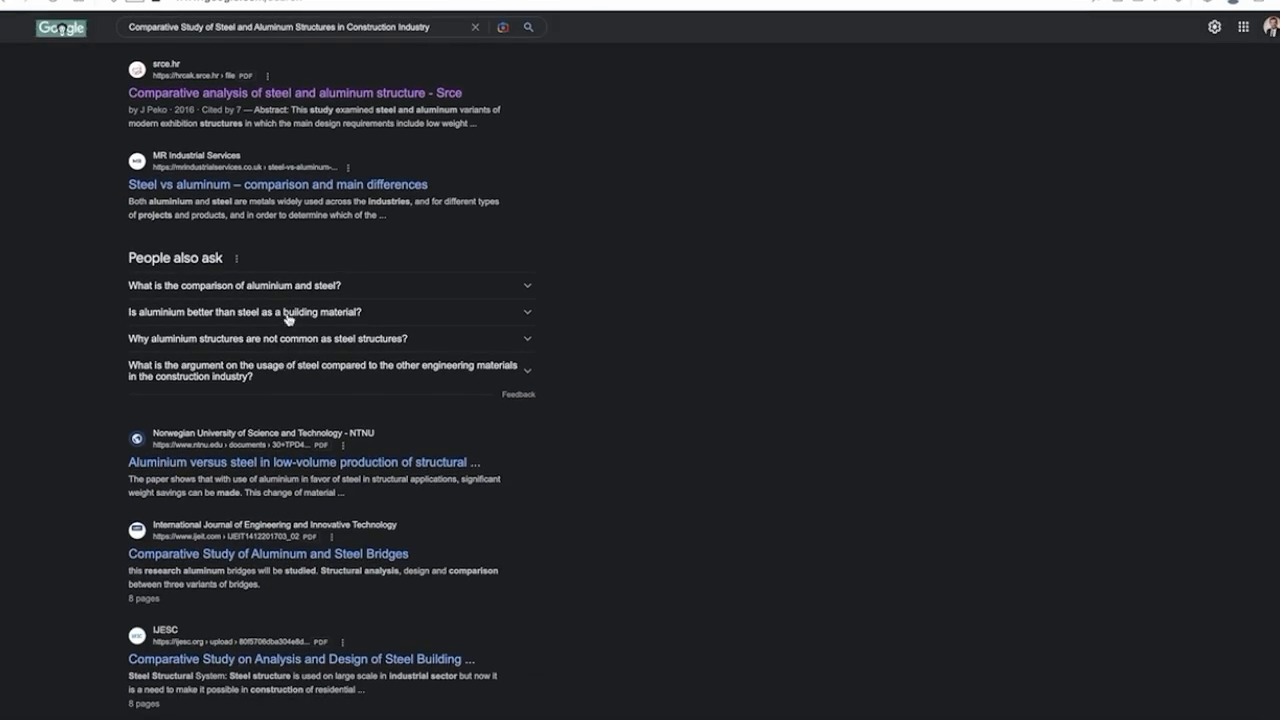
scroll("down", 3)
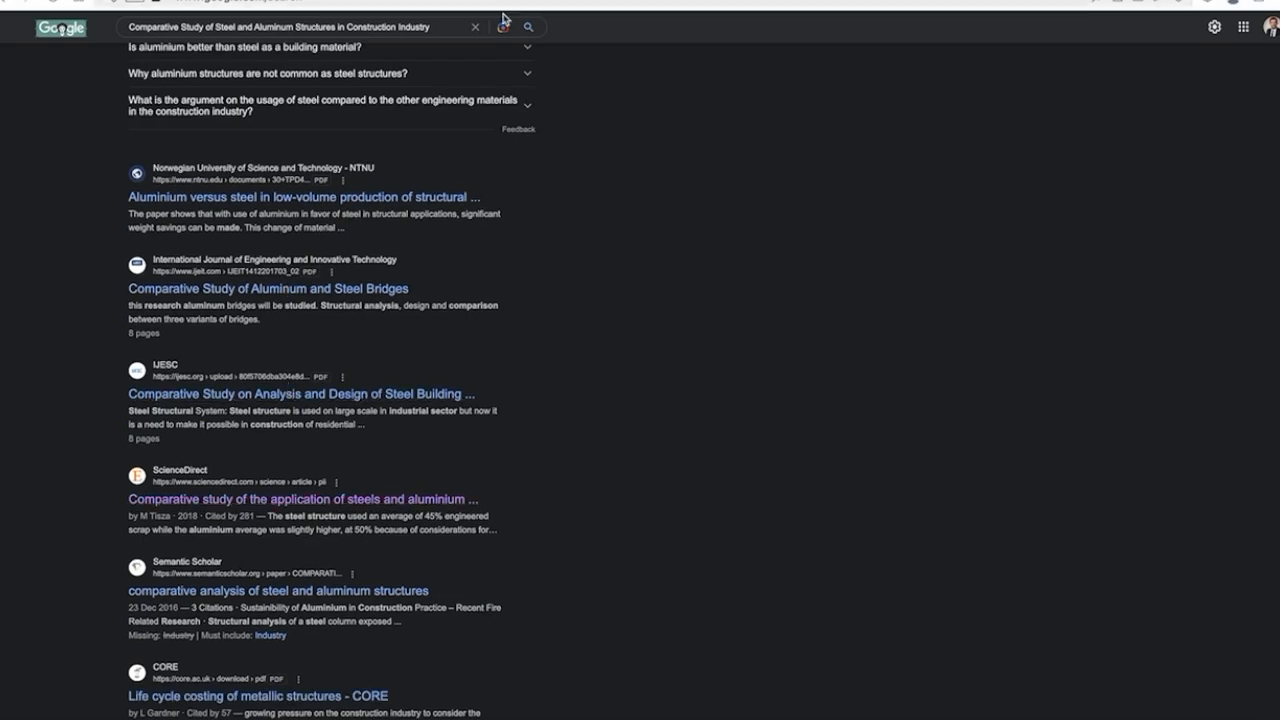
Step: Open the ScienceDirect steels and aluminium study, then scroll on through the results
left_click(278, 590)
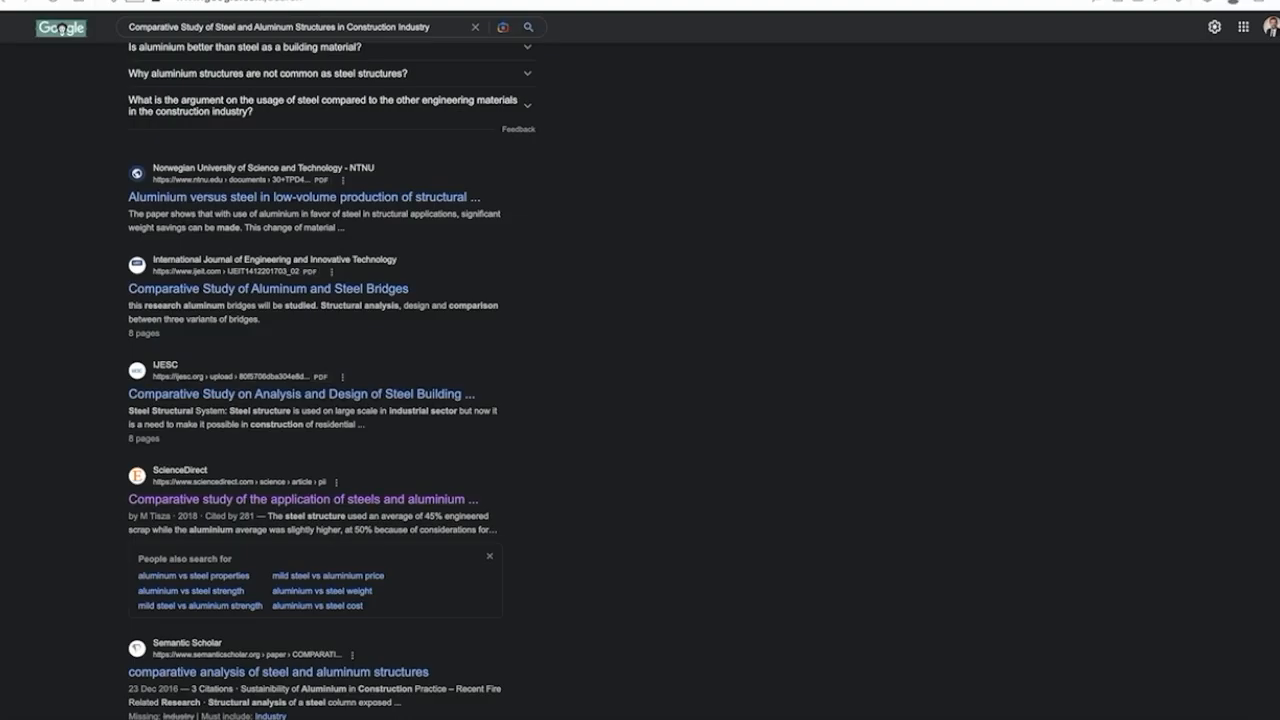
scroll("down", 3)
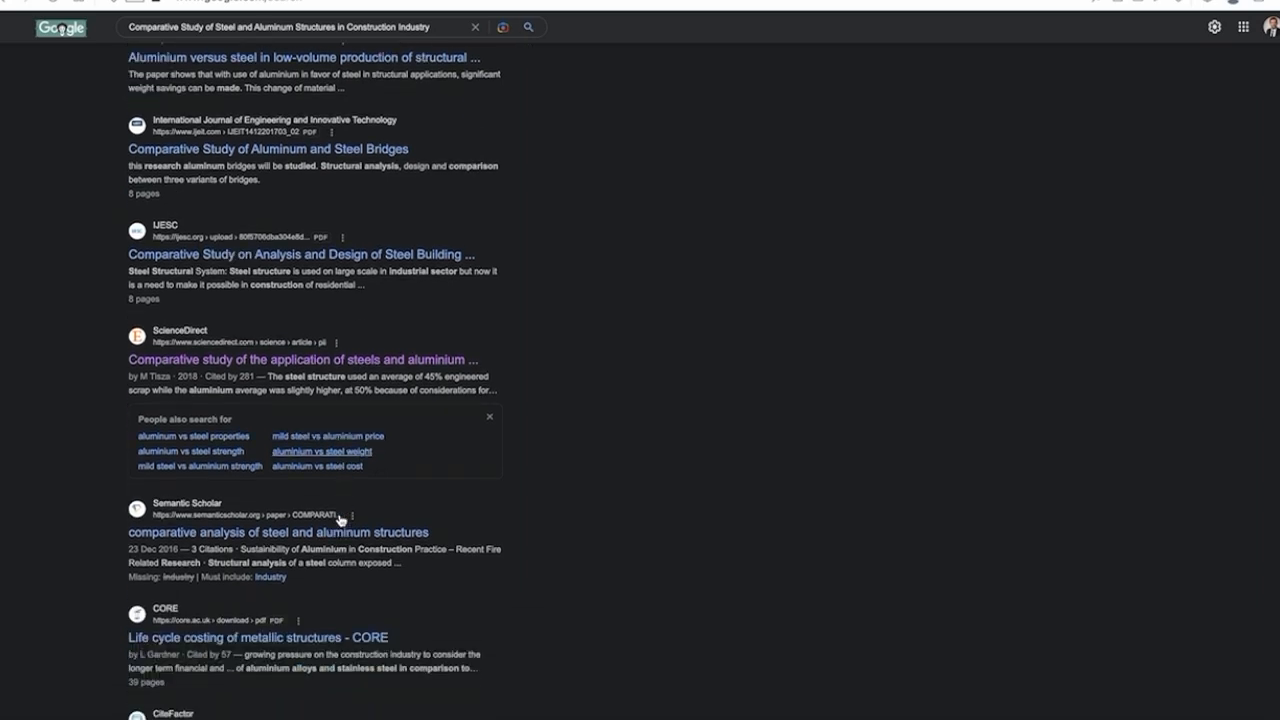
scroll("down", 3)
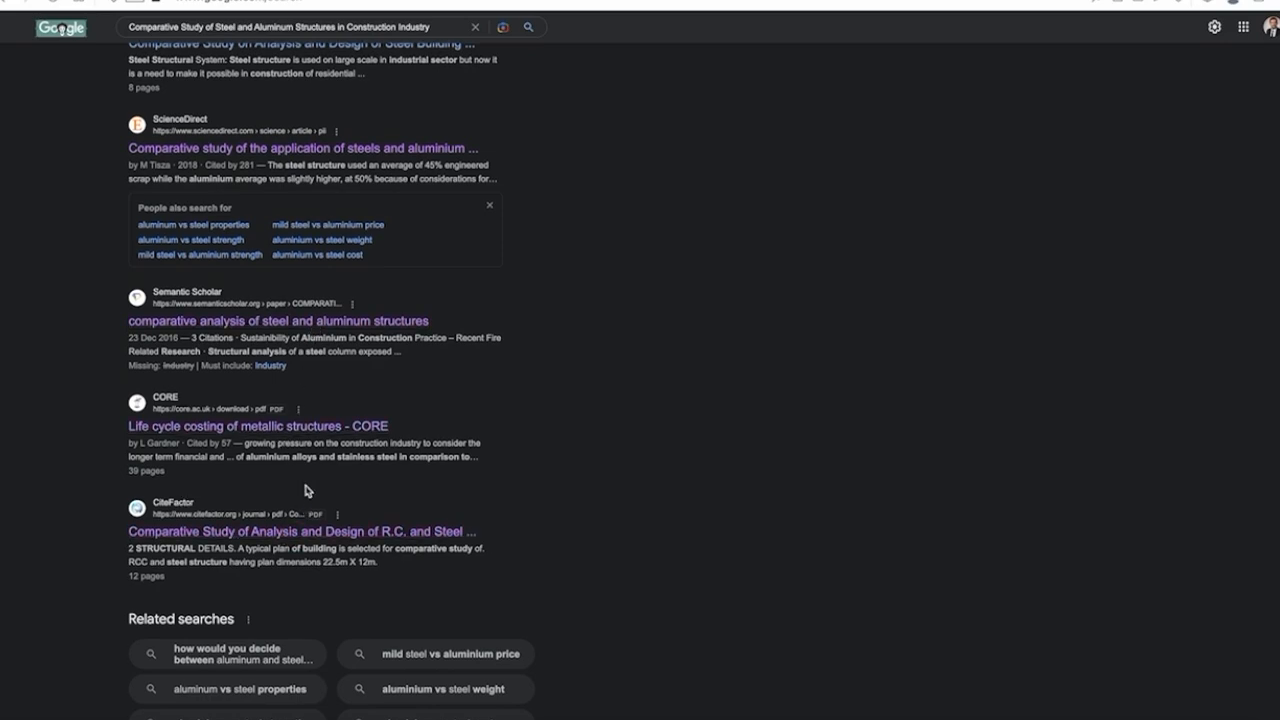
scroll("down", 3)
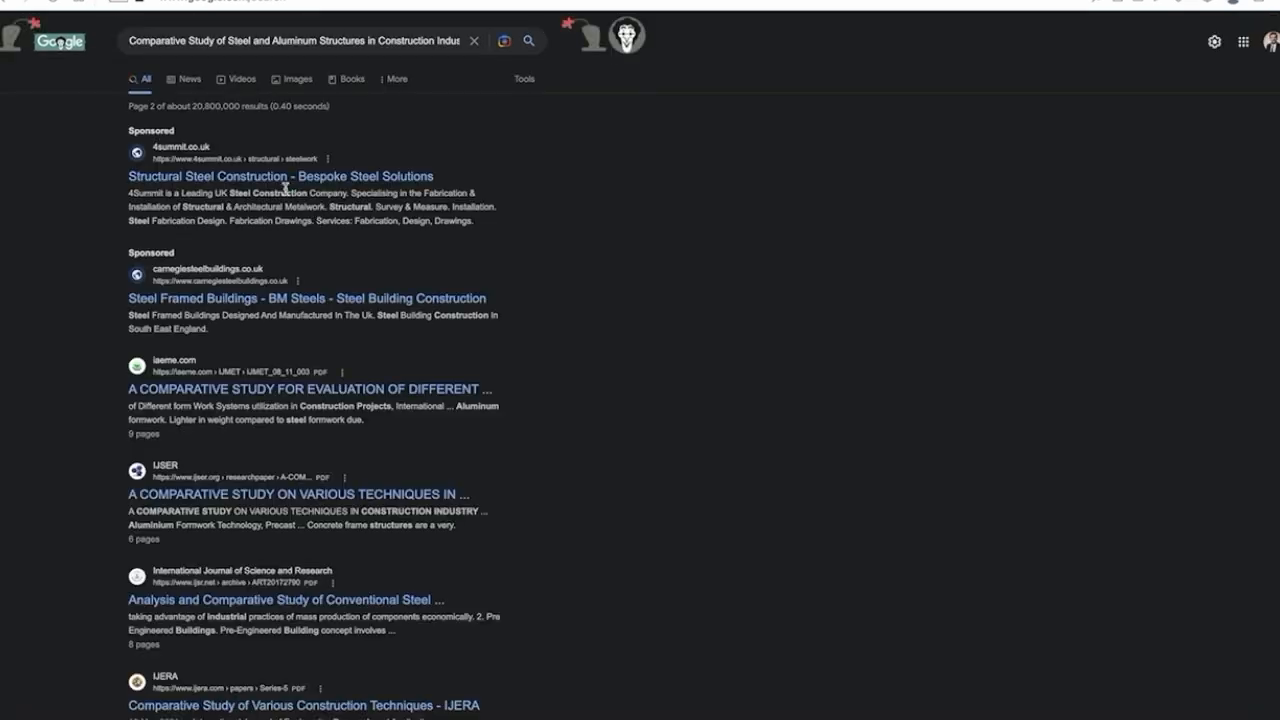
Step: Scroll further through the Google results for the paper title, opening one listing along the way
scroll("down", 3)
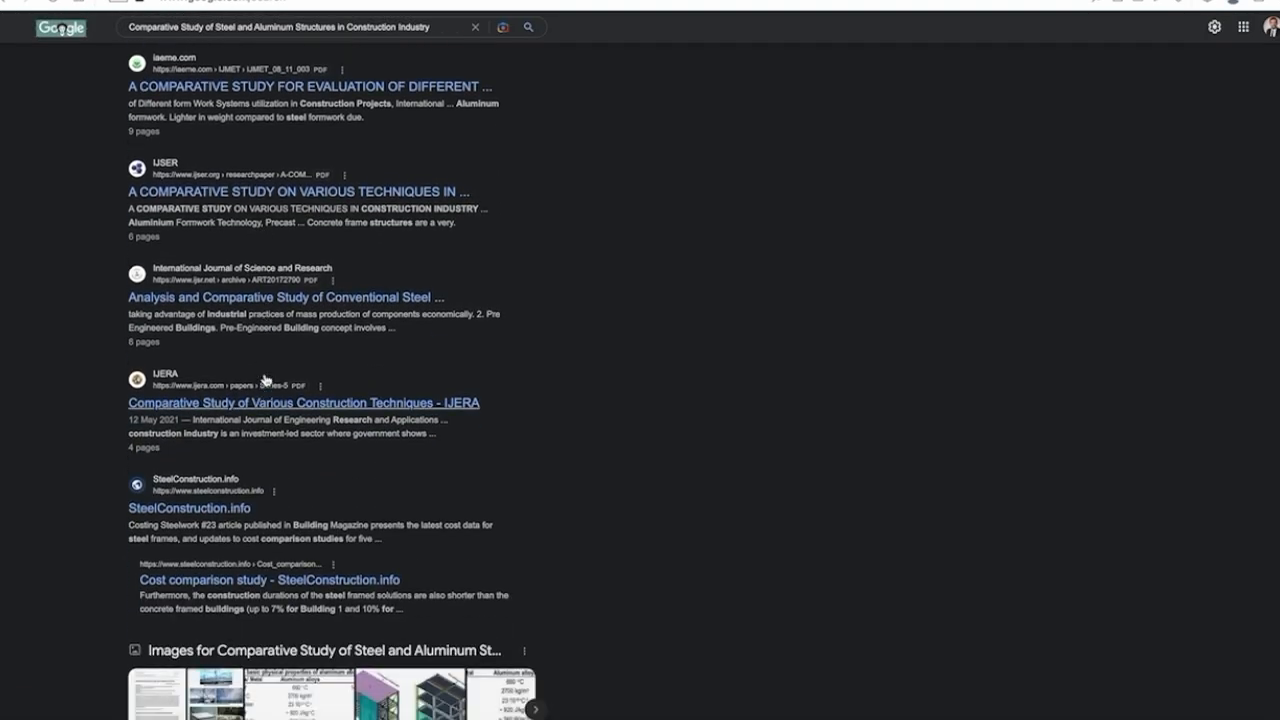
scroll("down", 3)
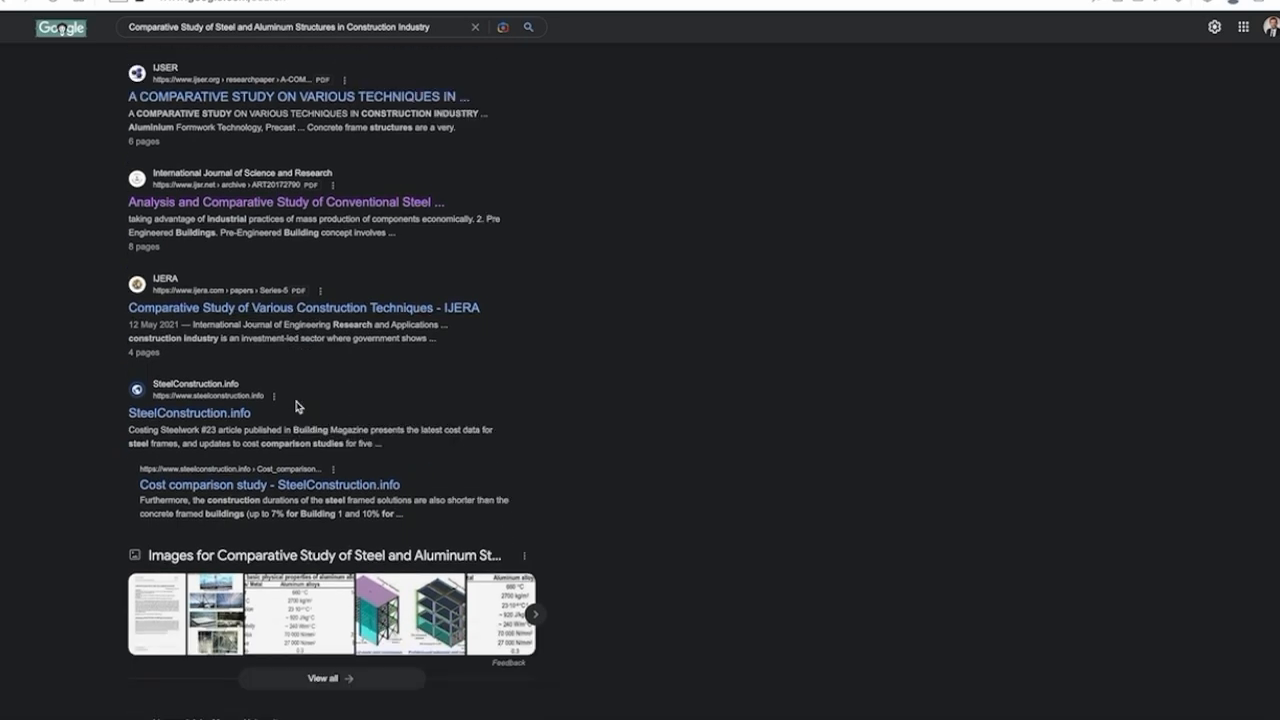
scroll("down", 3)
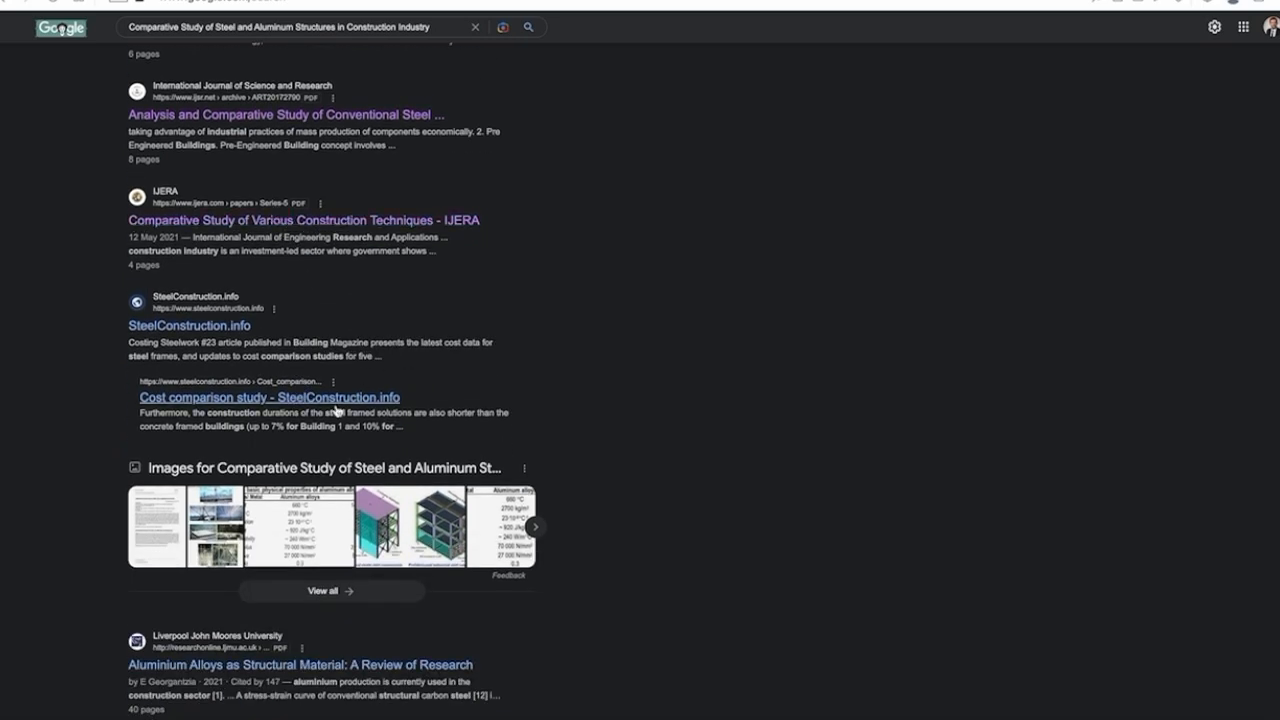
scroll("down", 3)
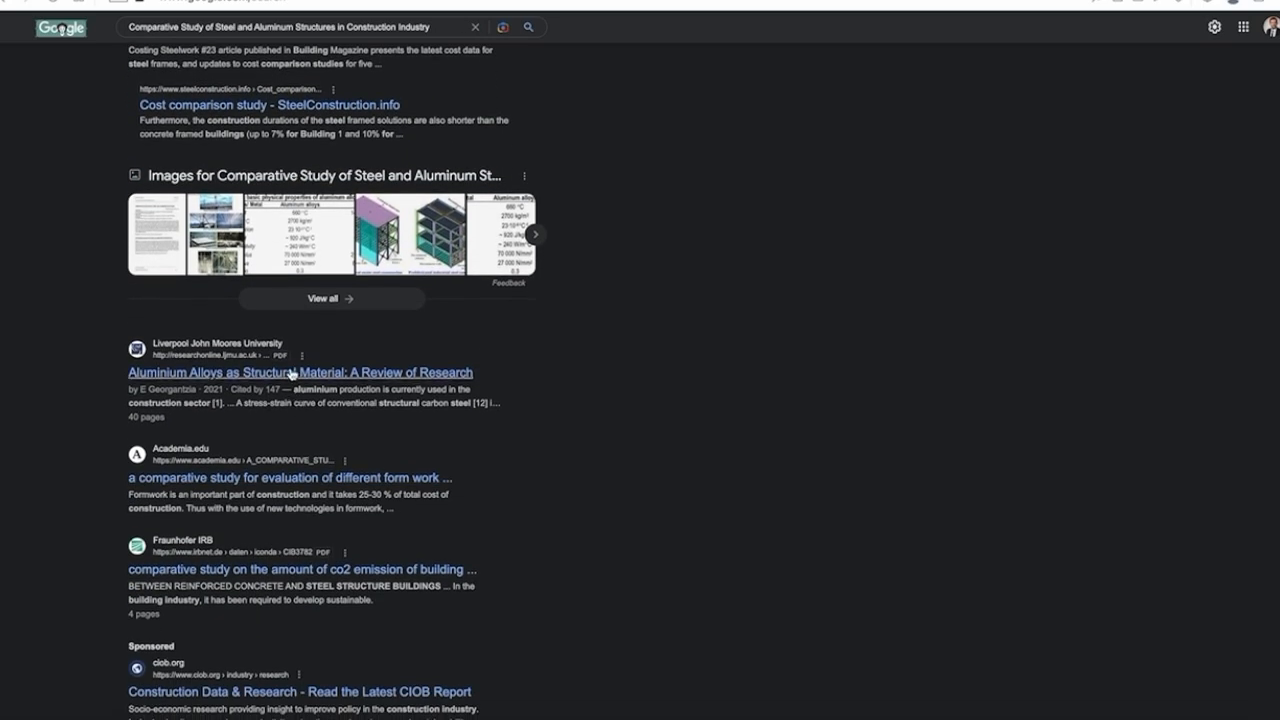
left_click(300, 371)
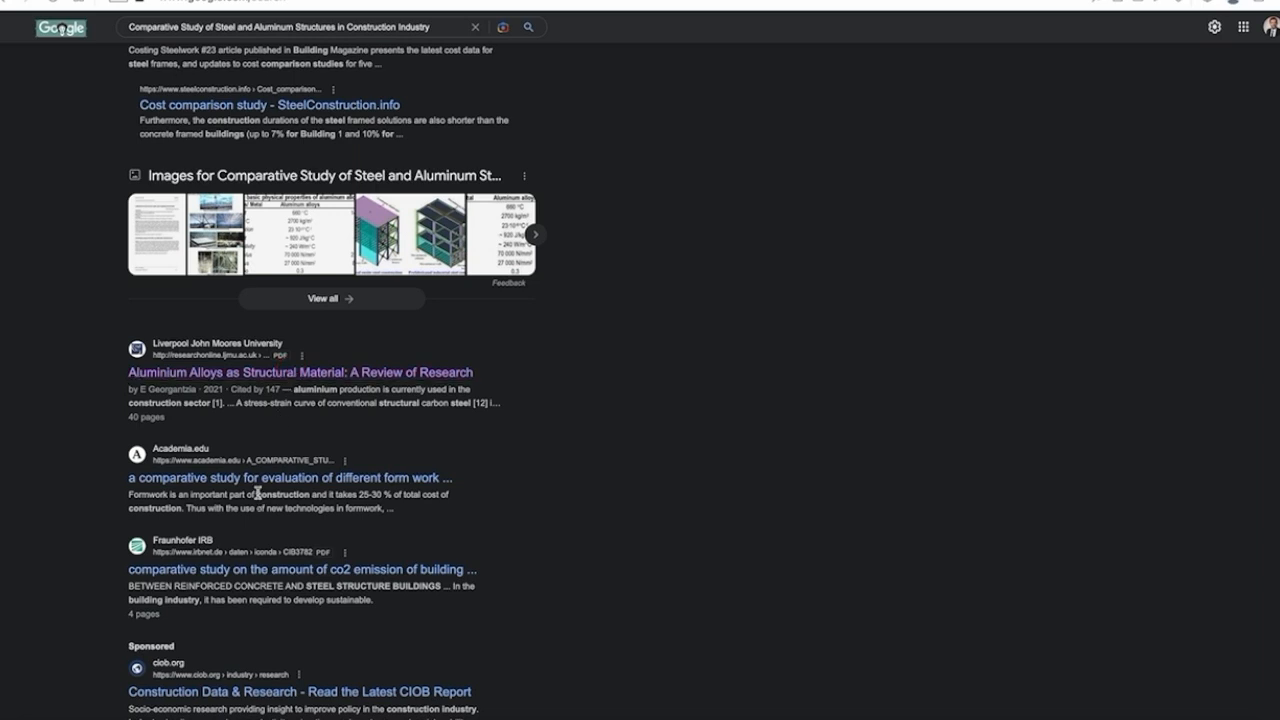
scroll("down", 3)
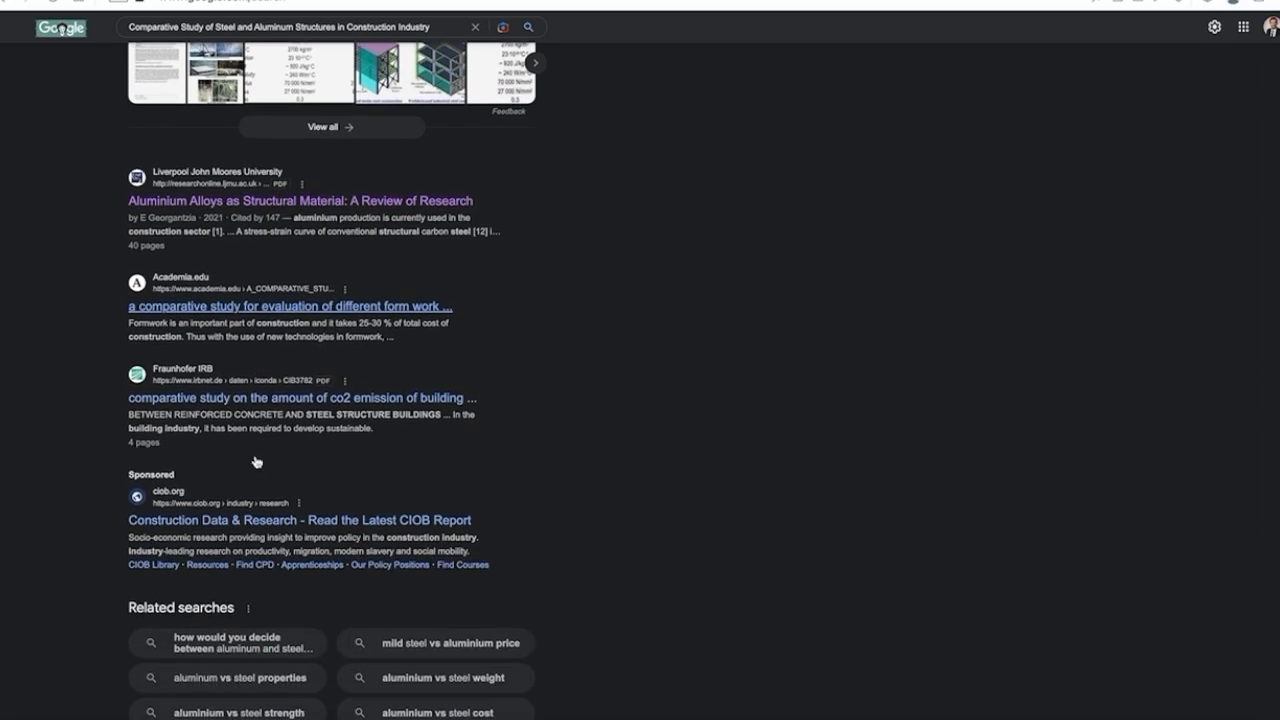
scroll("down", 3)
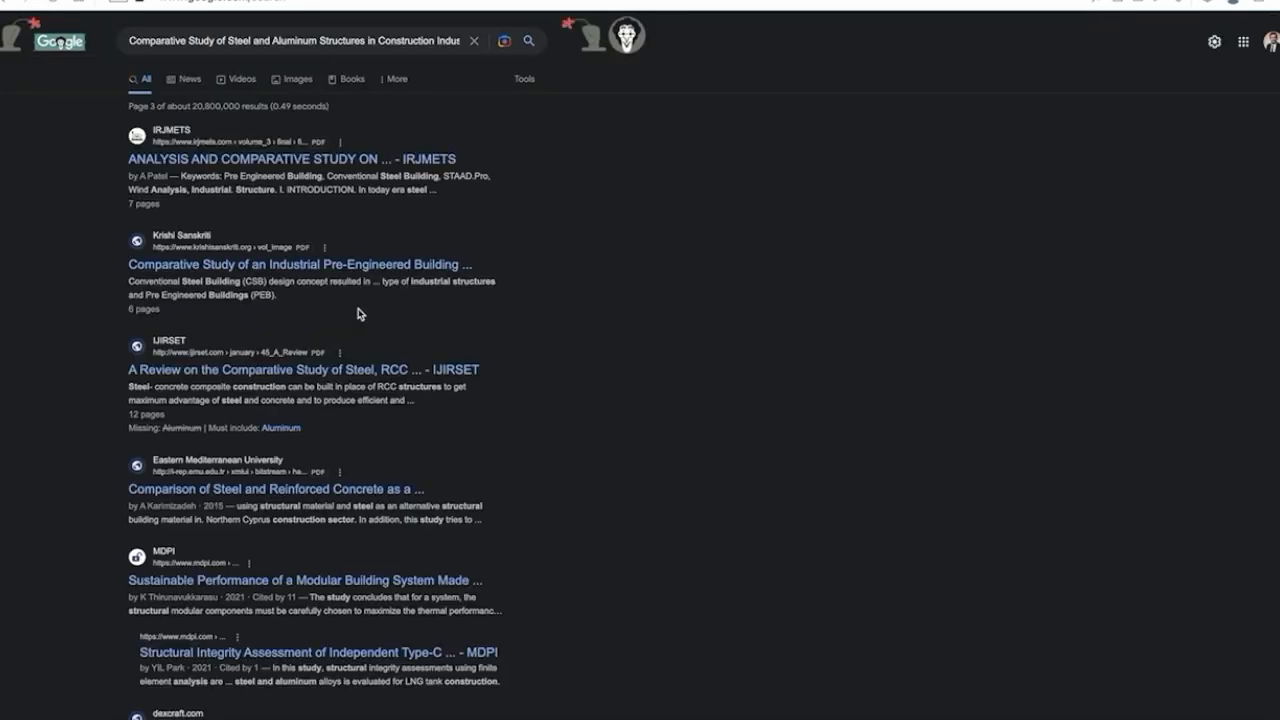
scroll("down", 3)
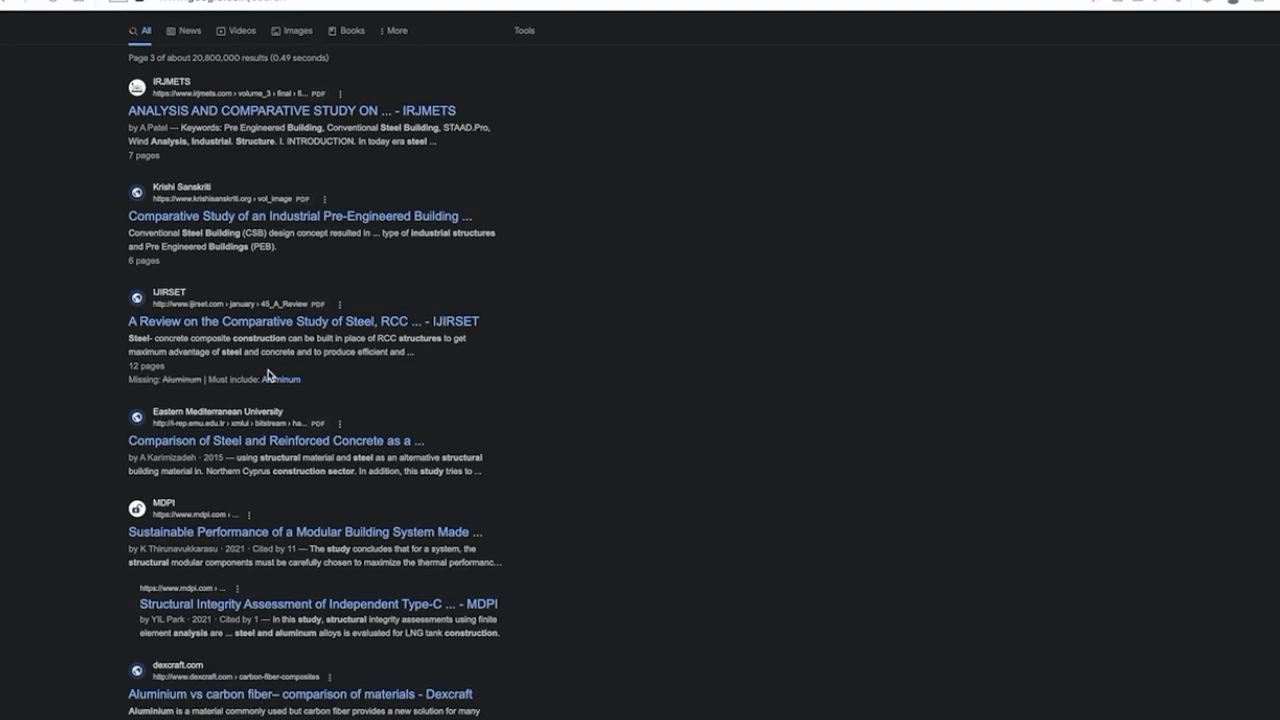
scroll("down", 3)
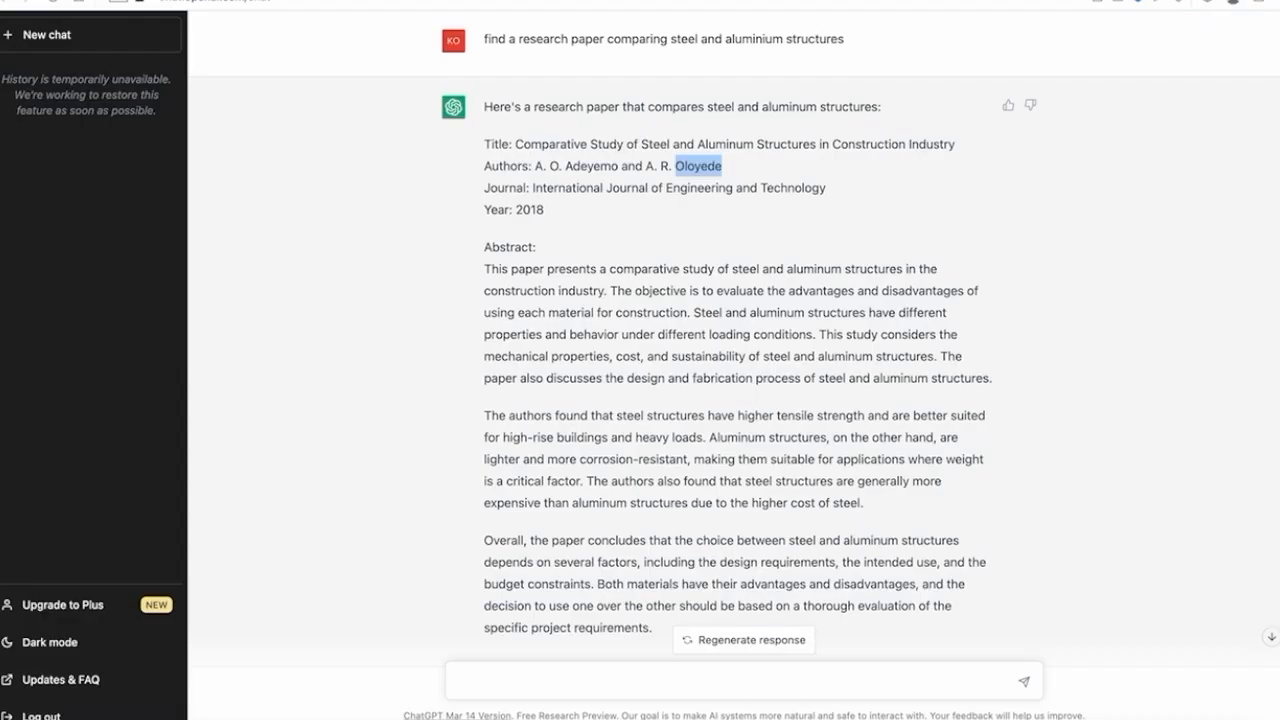
mouse_move(591, 162)
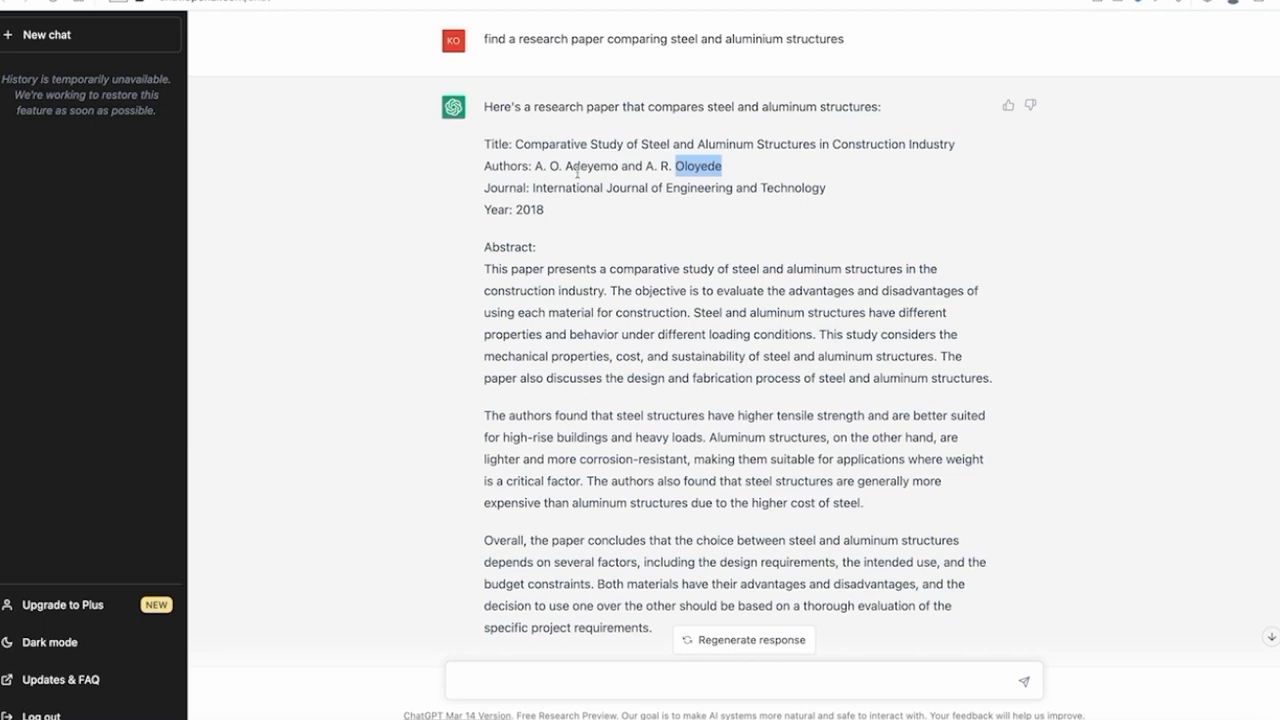
mouse_move(592, 208)
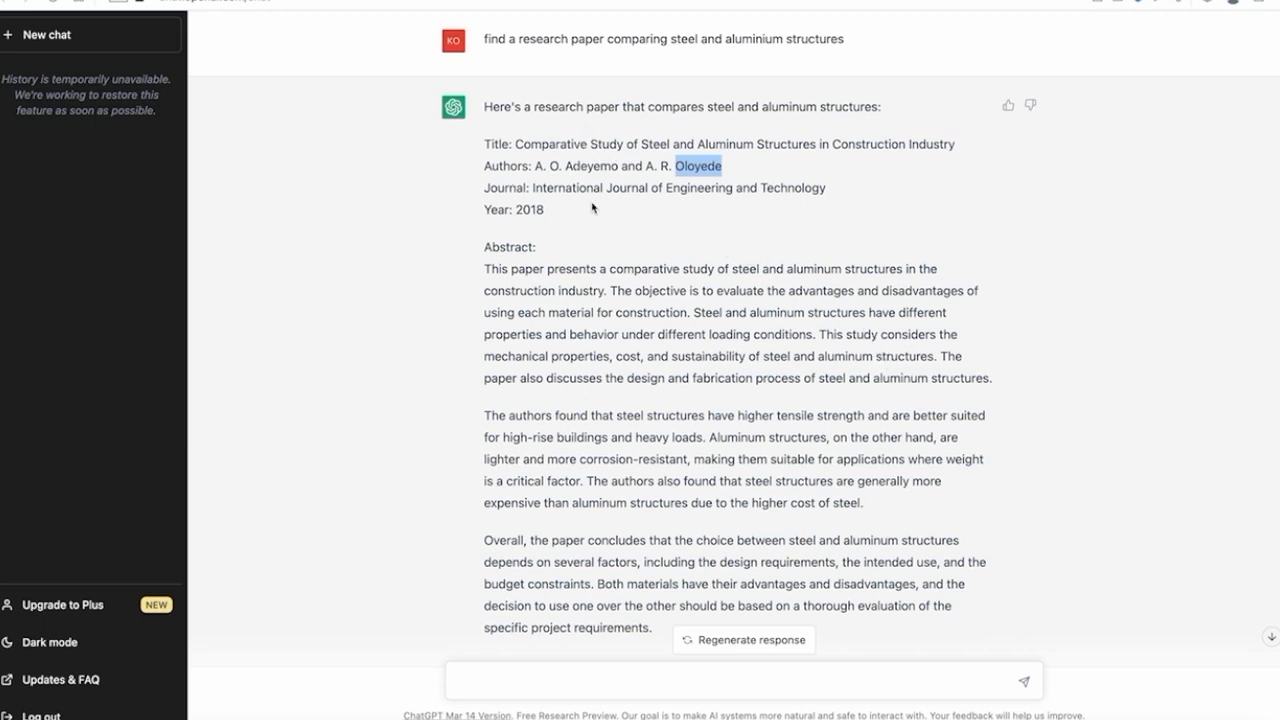
mouse_move(557, 229)
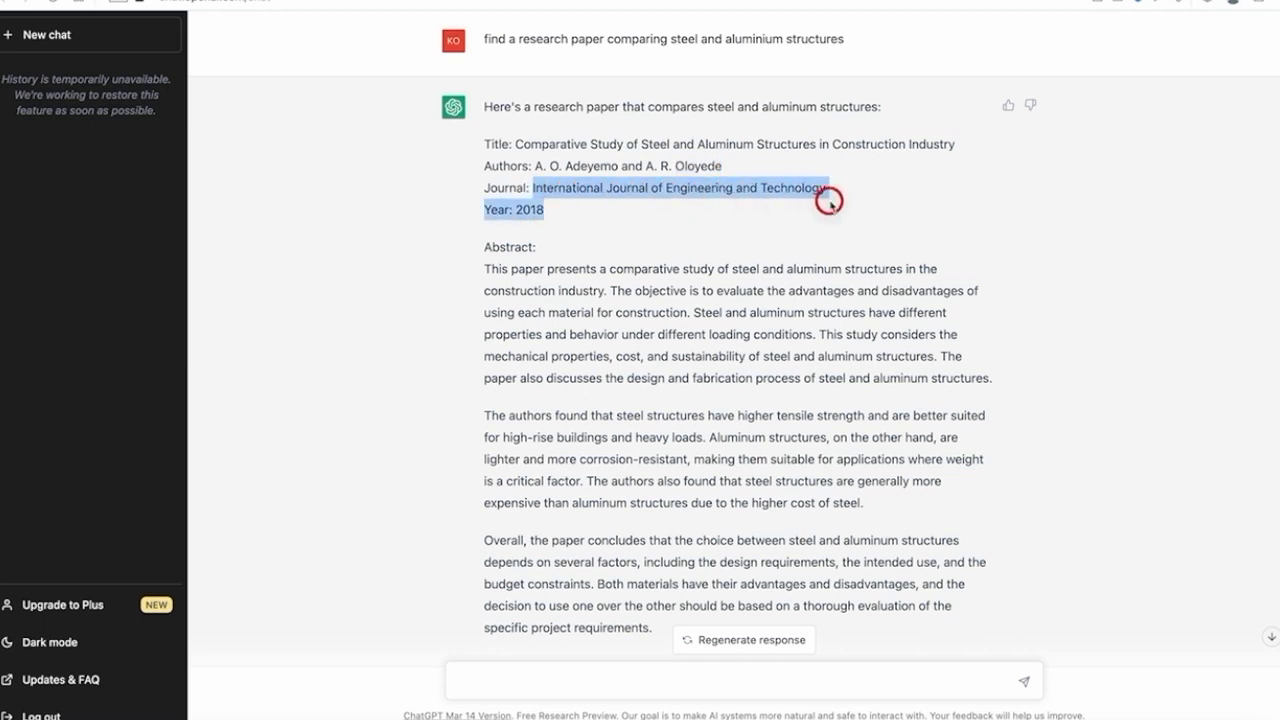
left_click(512, 160)
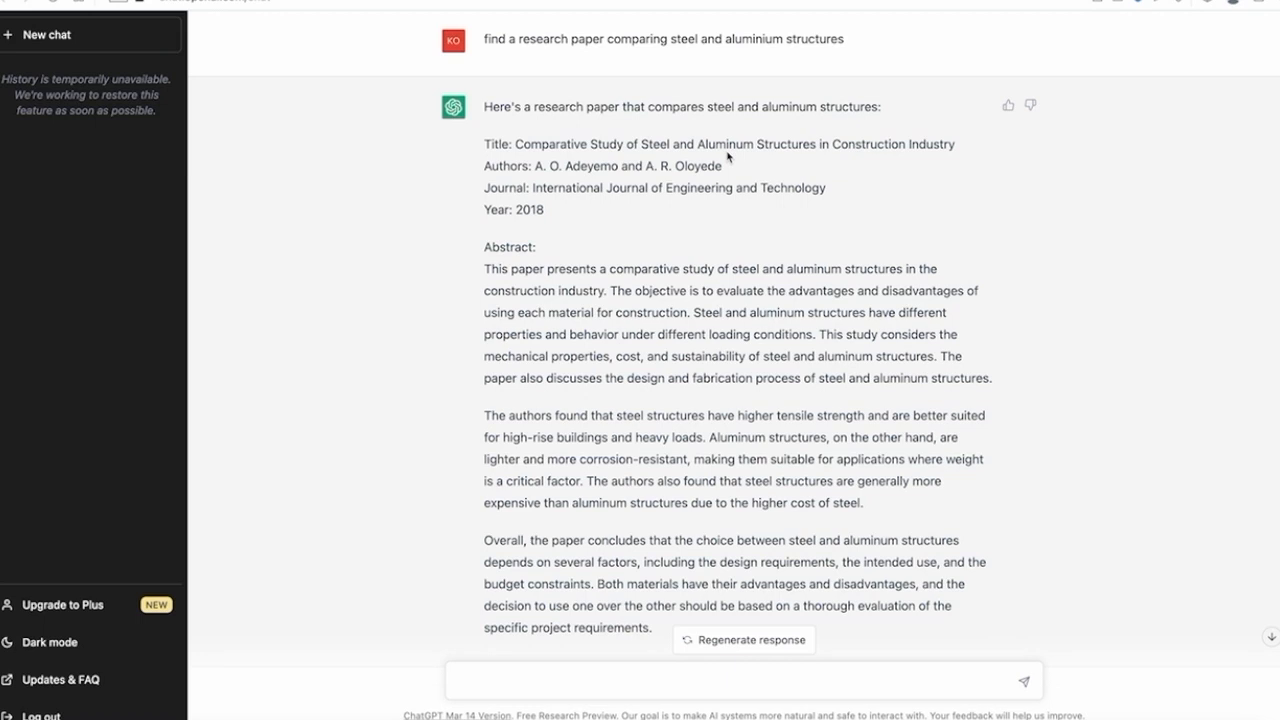
mouse_move(757, 235)
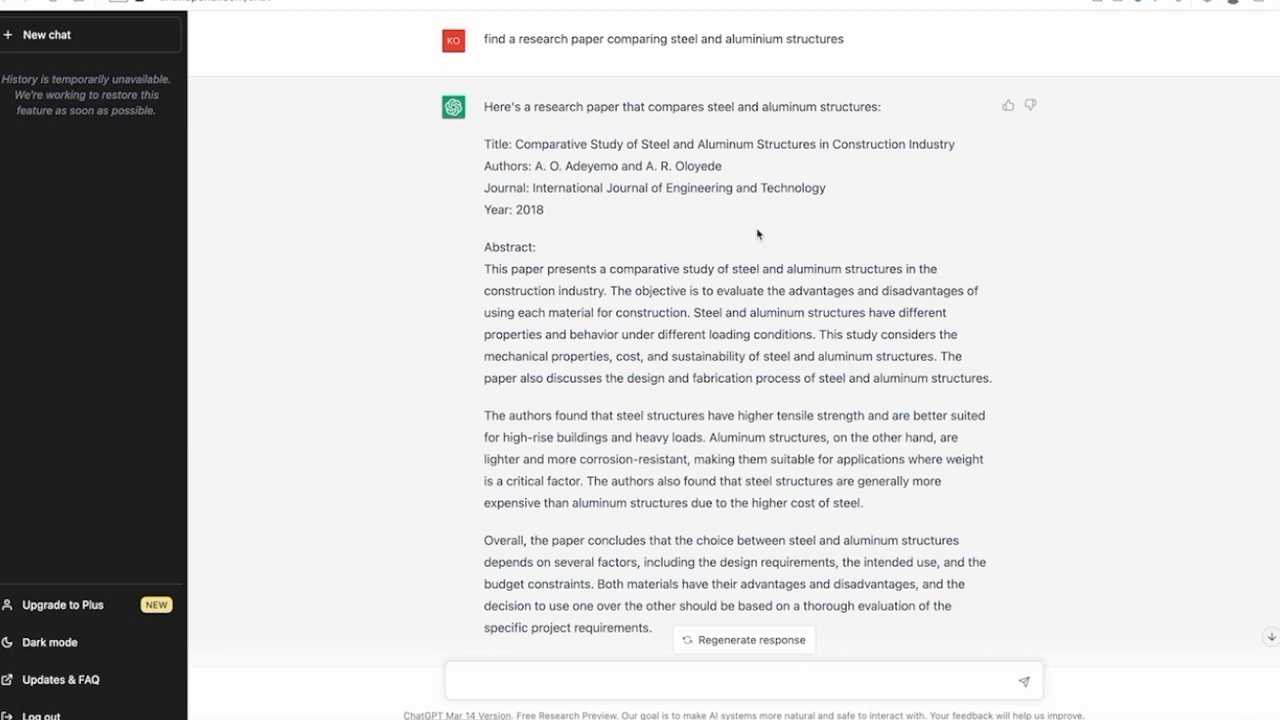
mouse_move(645, 225)
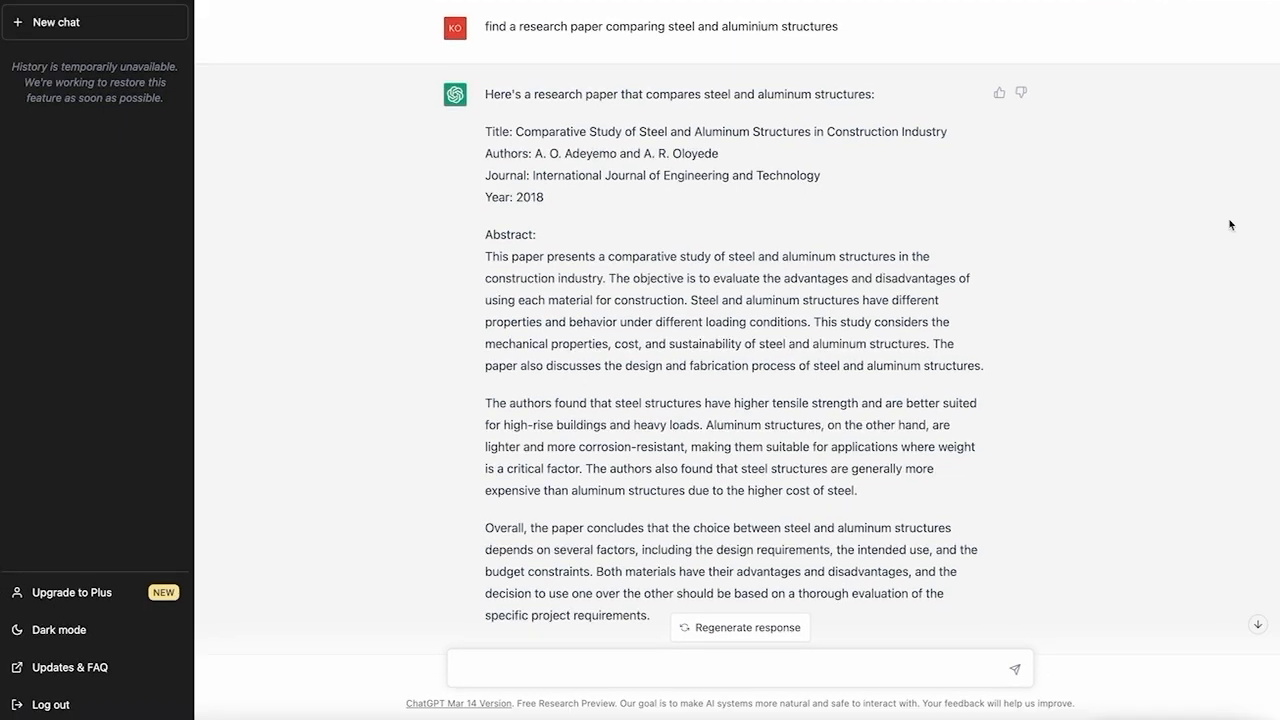
left_click_drag(485, 234, 628, 593)
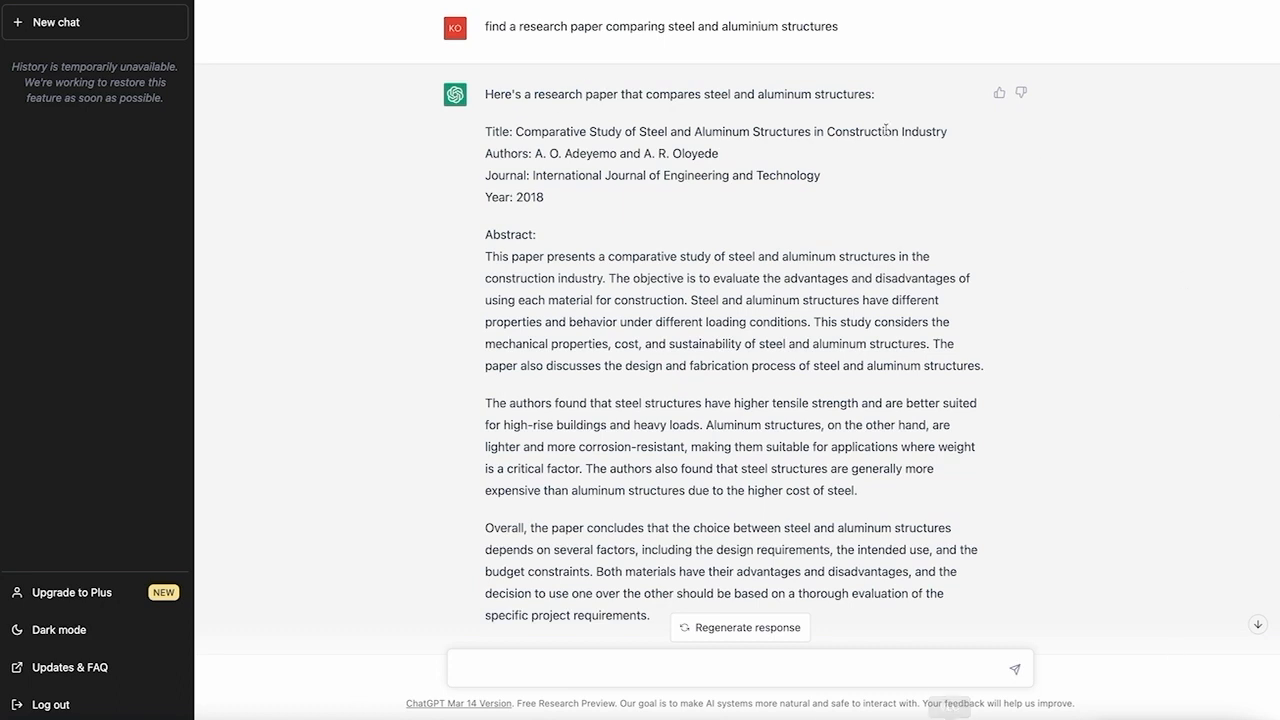
mouse_move(819, 230)
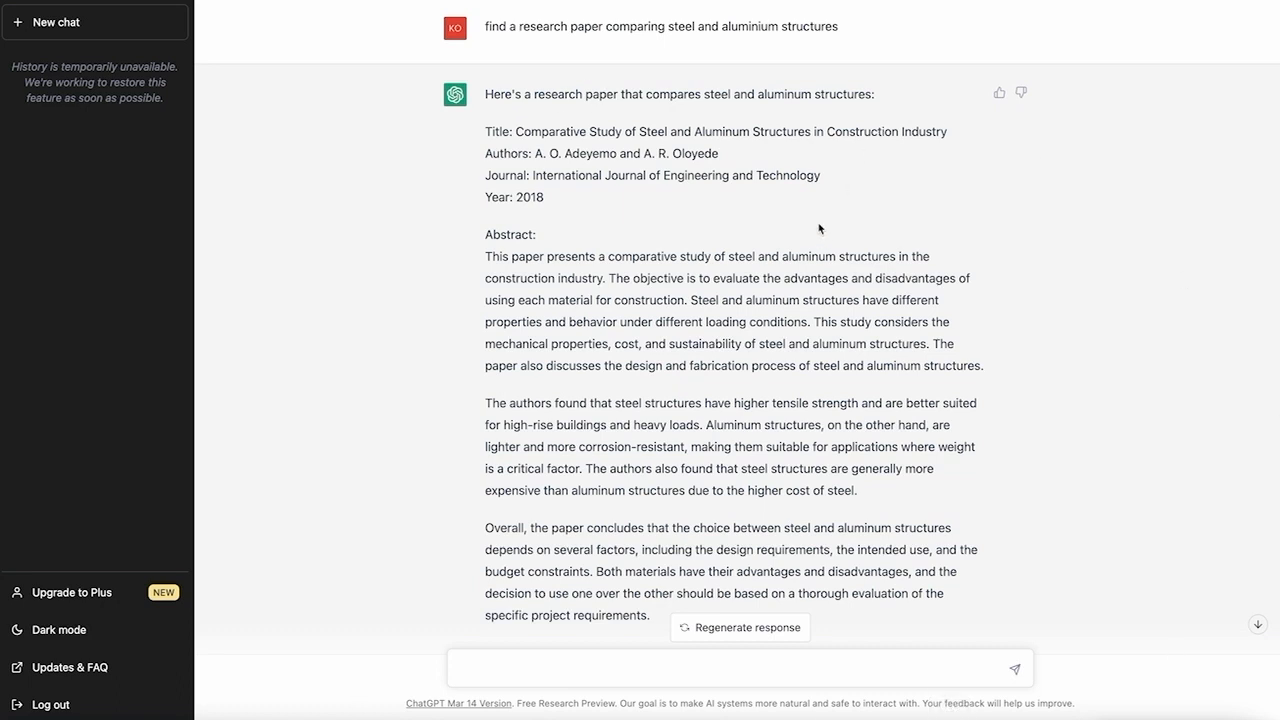
mouse_move(750, 125)
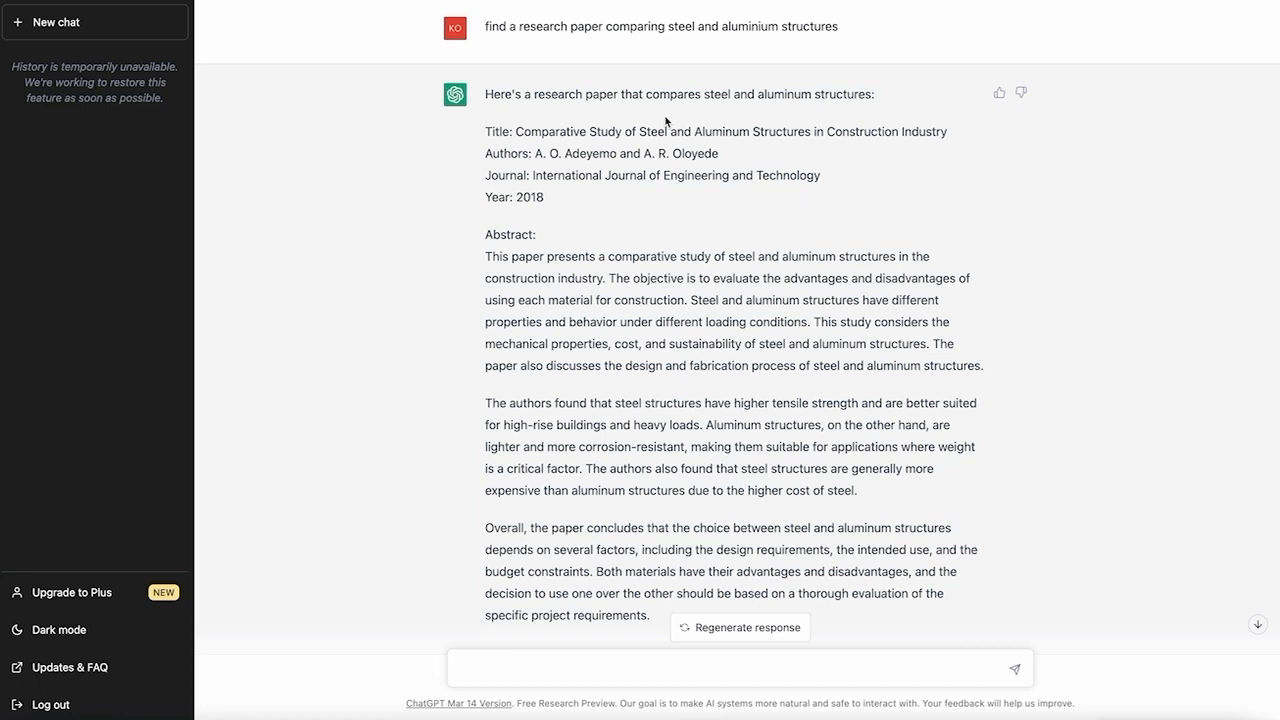
mouse_move(611, 130)
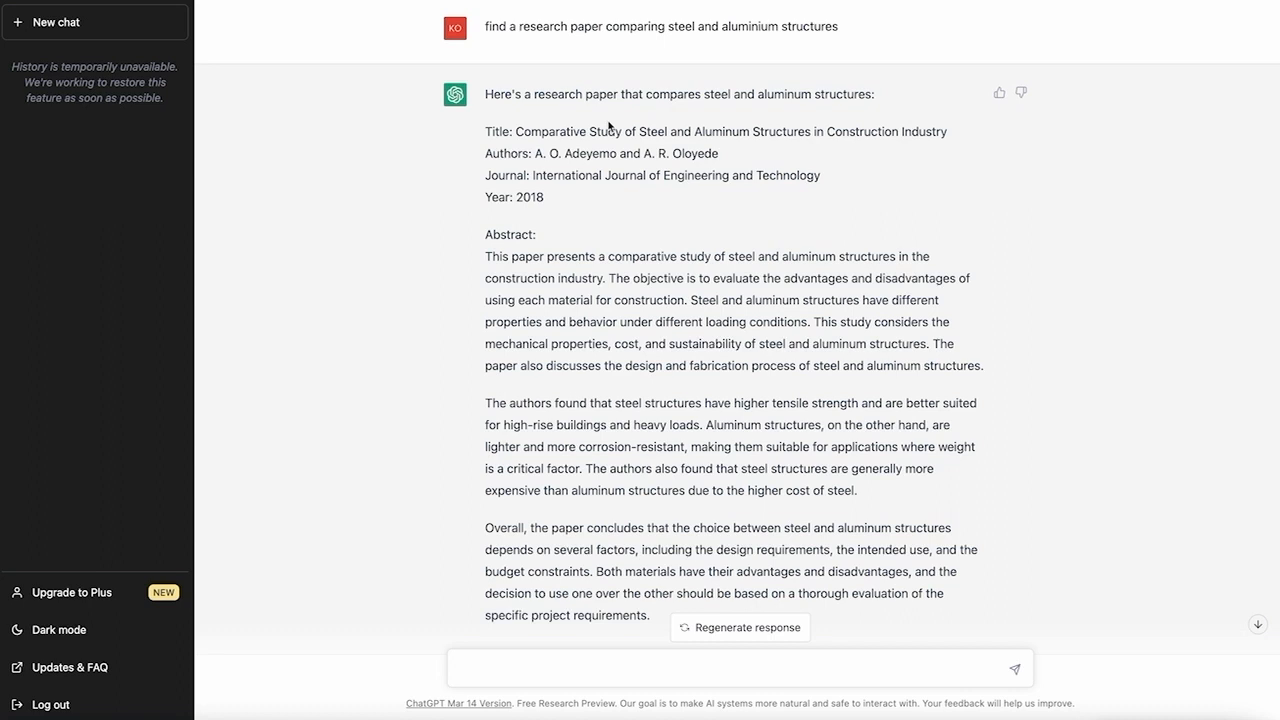
left_click_drag(663, 256, 826, 593)
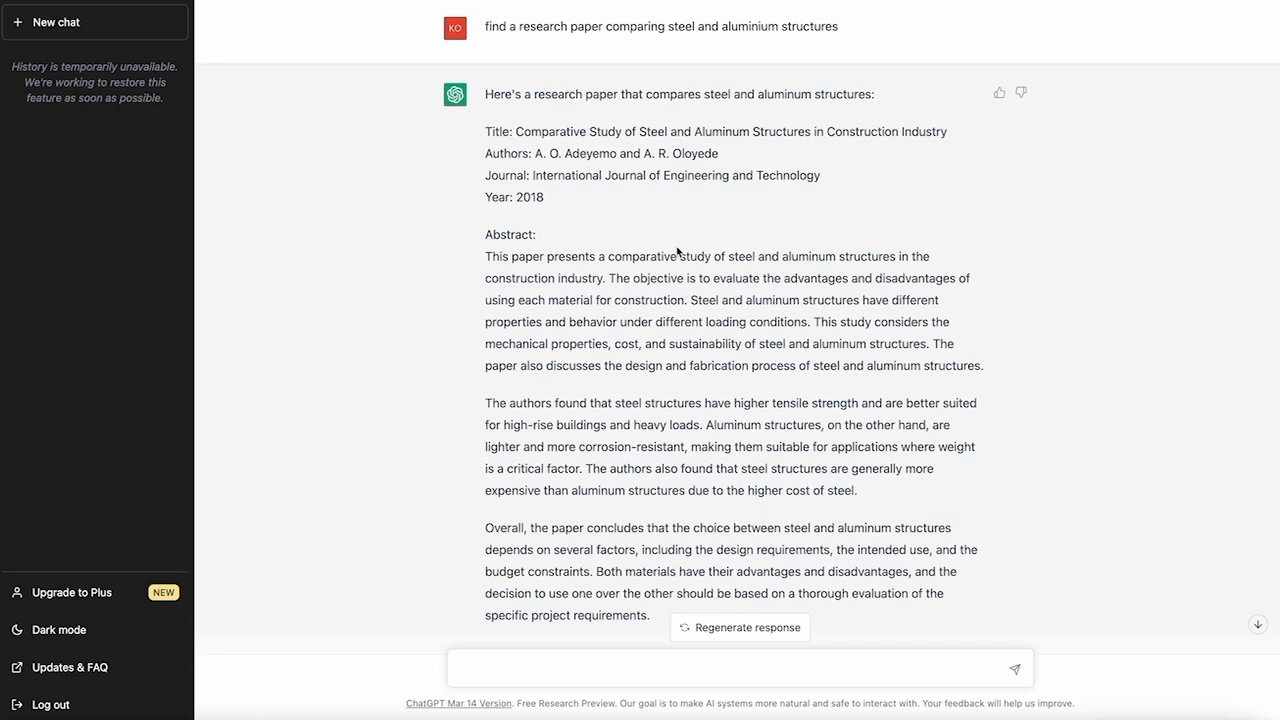
mouse_move(564, 248)
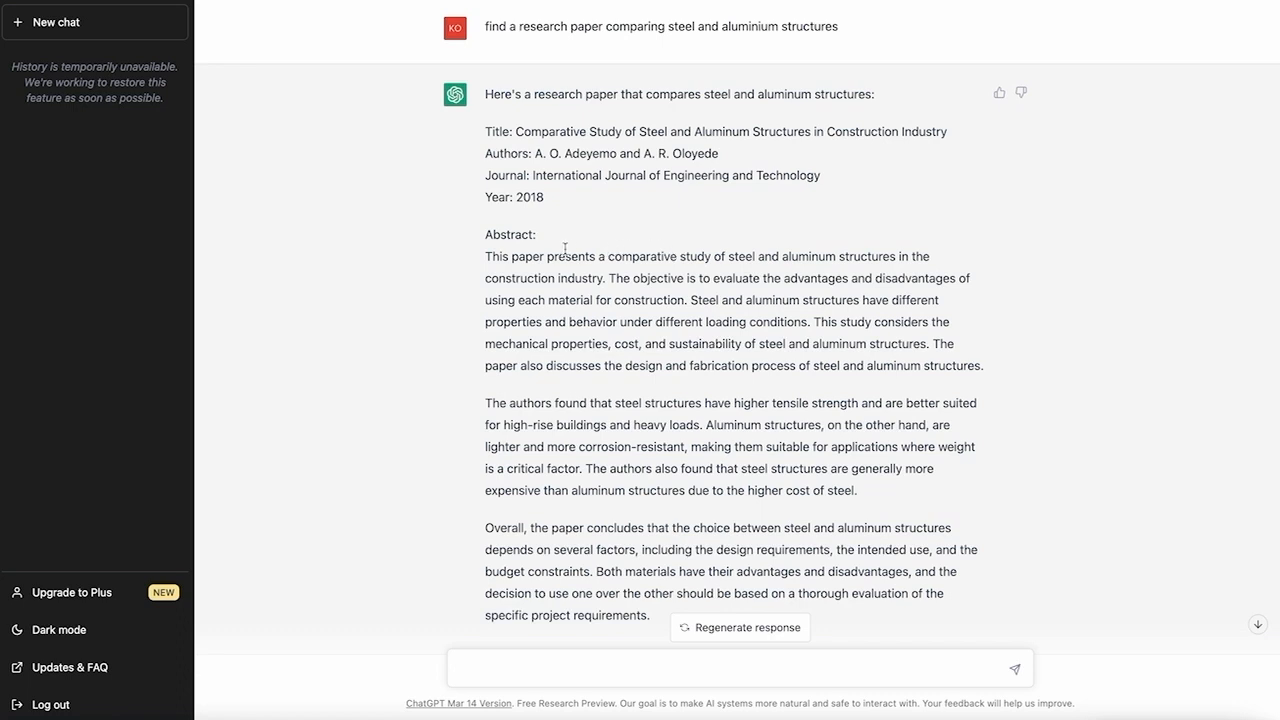
left_click_drag(486, 256, 553, 333)
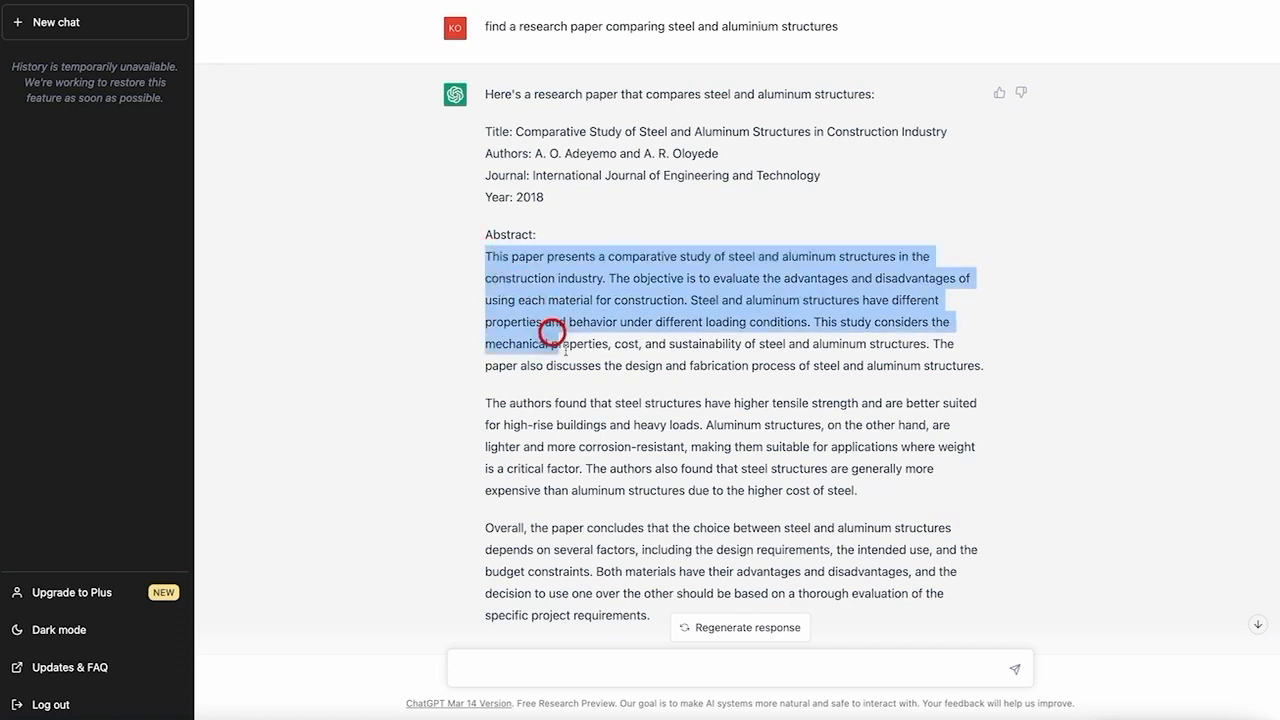